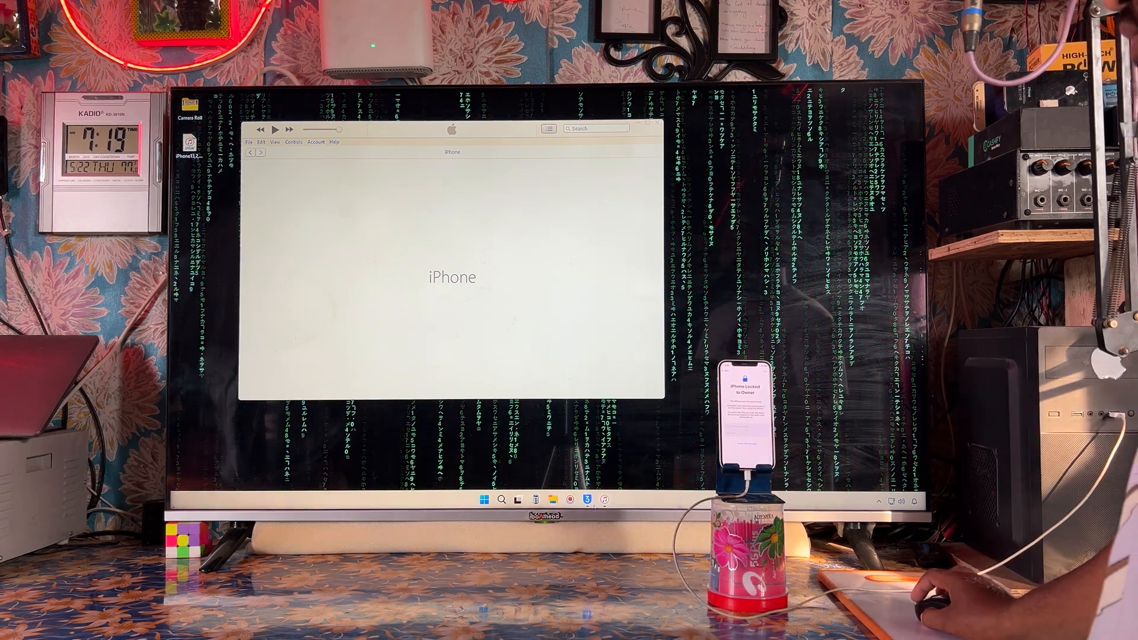
# Bring up the iPhone's stored crash-log folders in Crash Analysis.
pyautogui.click(587, 501)
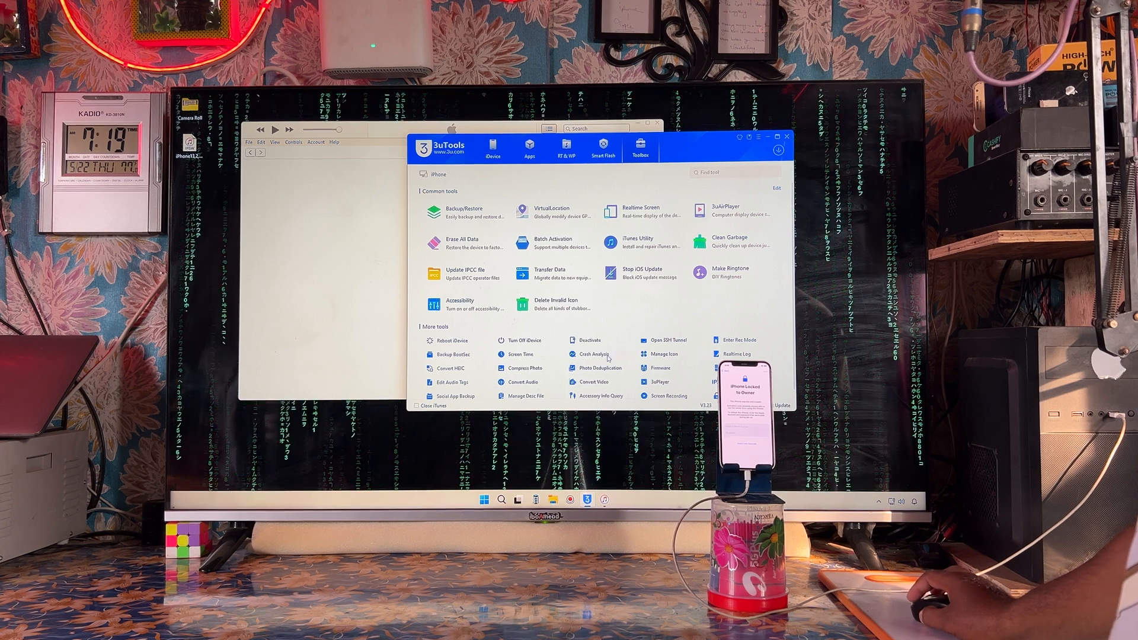
pyautogui.click(592, 356)
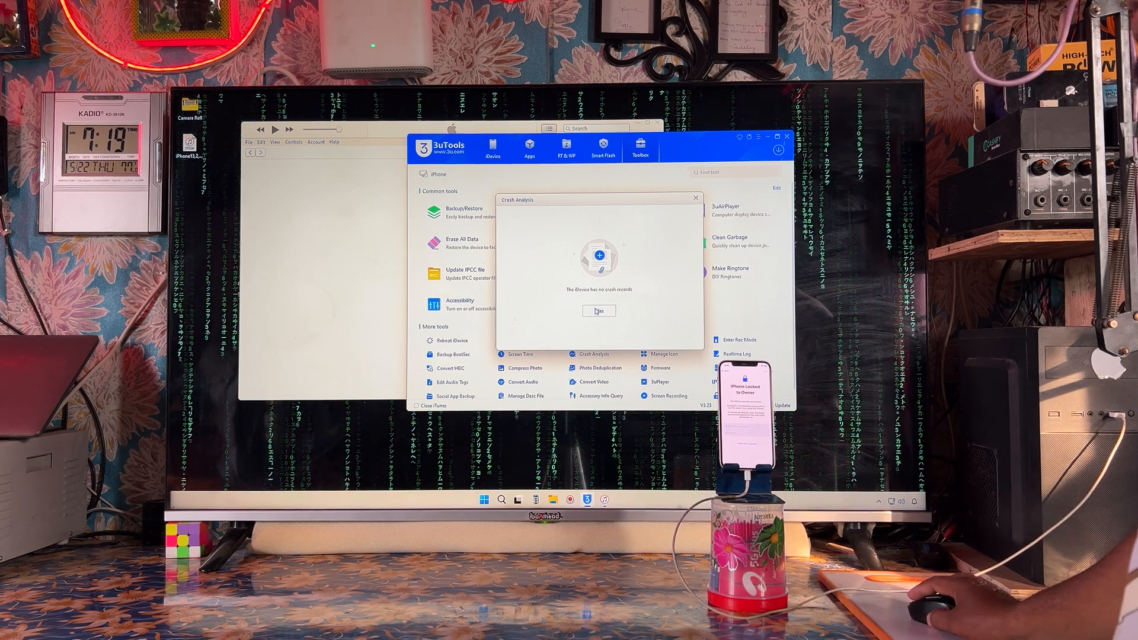
pyautogui.click(599, 310)
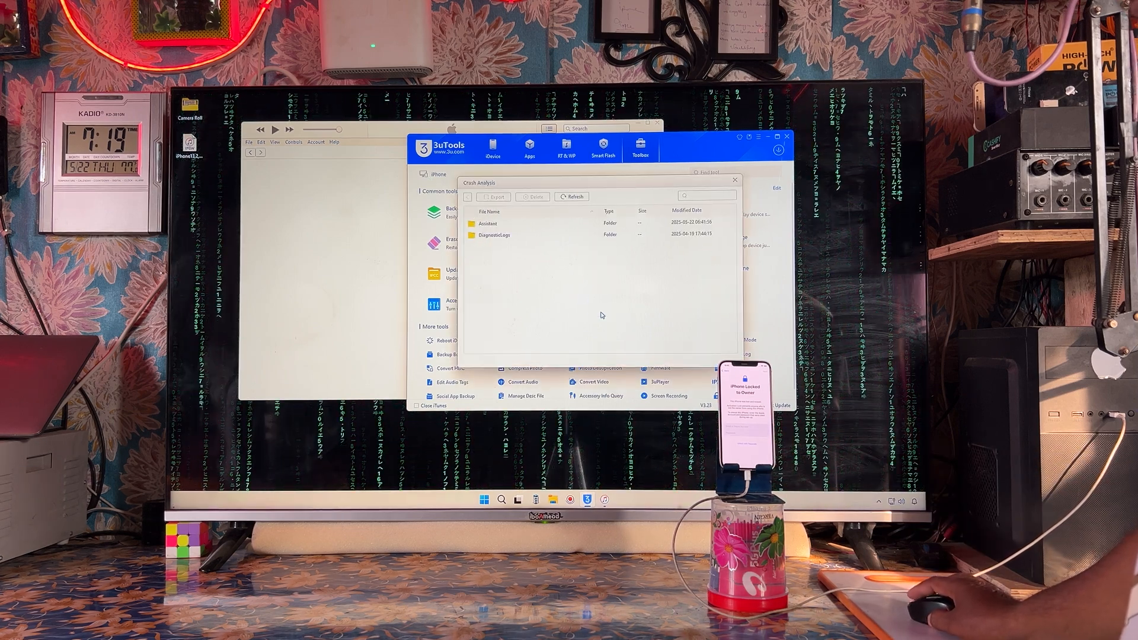
# Delete the Assistant and DiagnosticLogs folders and confirm the successful deletion.
pyautogui.click(535, 197)
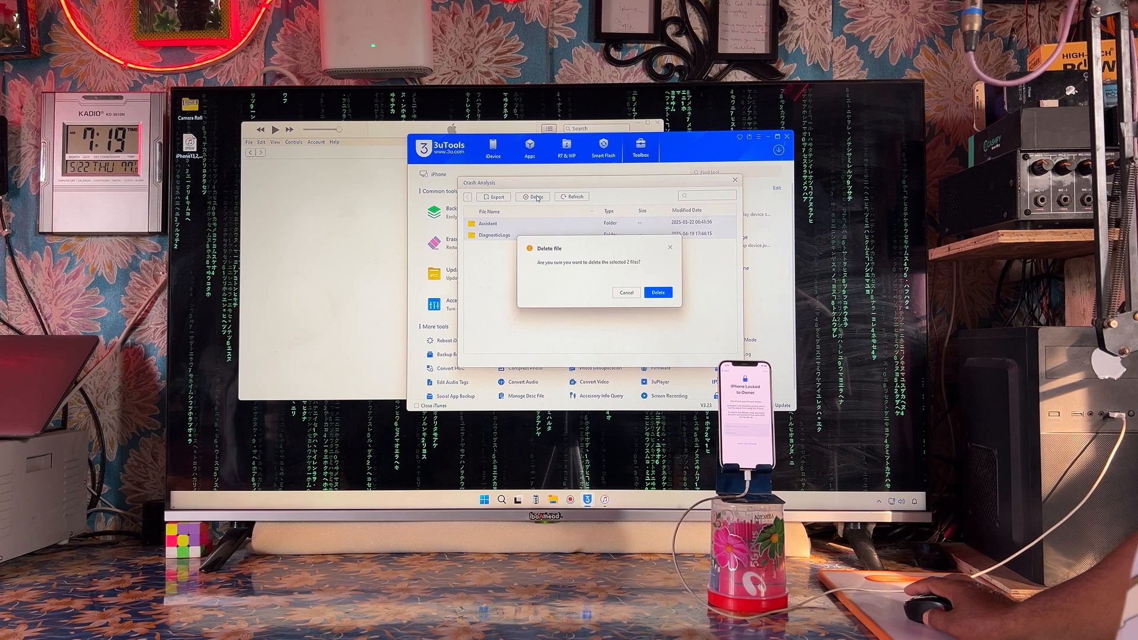
pyautogui.click(657, 293)
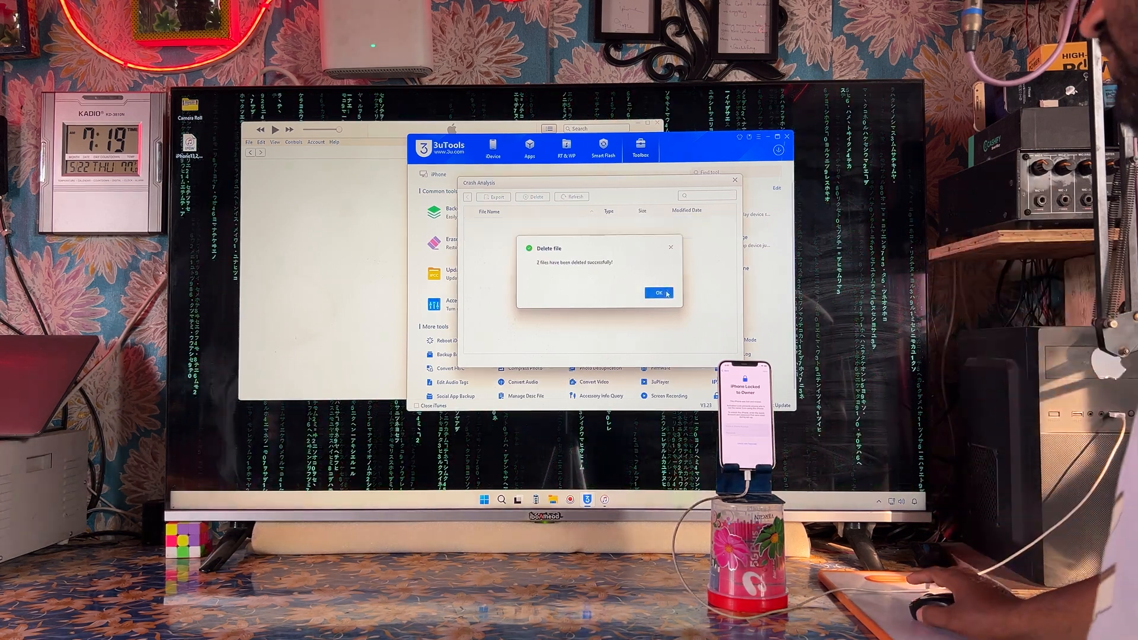
pyautogui.click(654, 293)
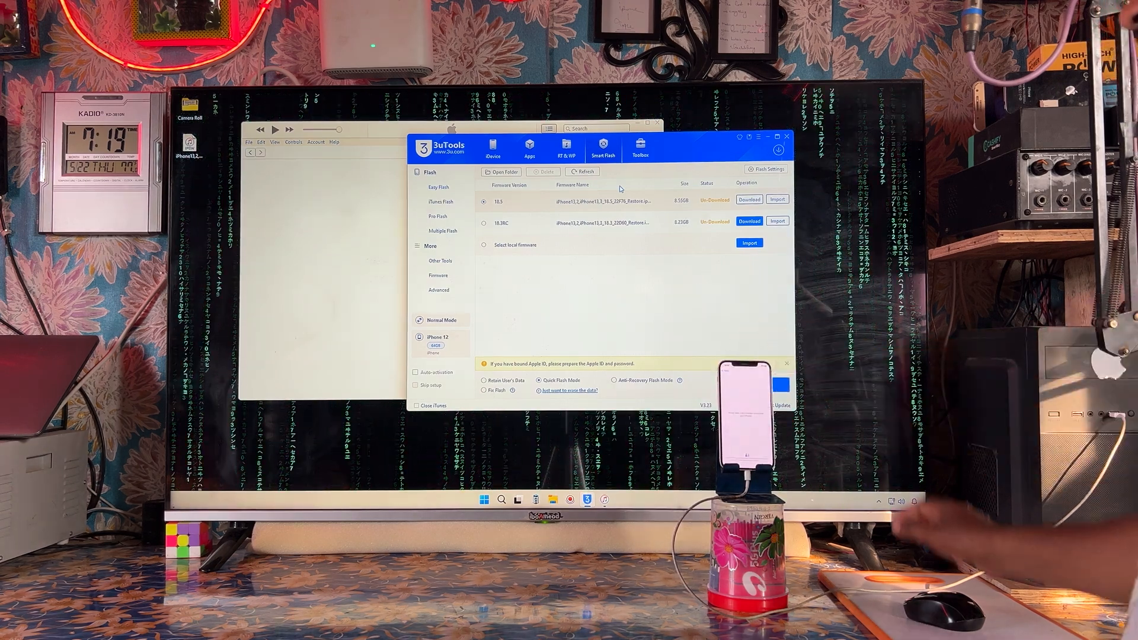
# Refresh the firmware list and import the RC .ipsw file from the IPSW folder for verification.
pyautogui.click(584, 170)
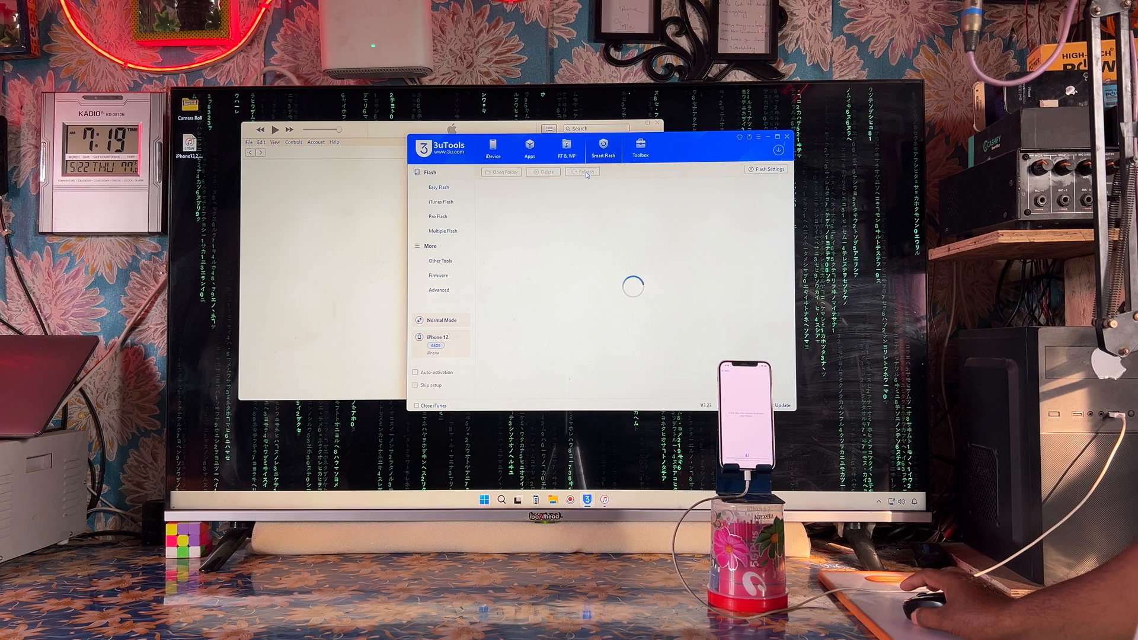
pyautogui.click(583, 172)
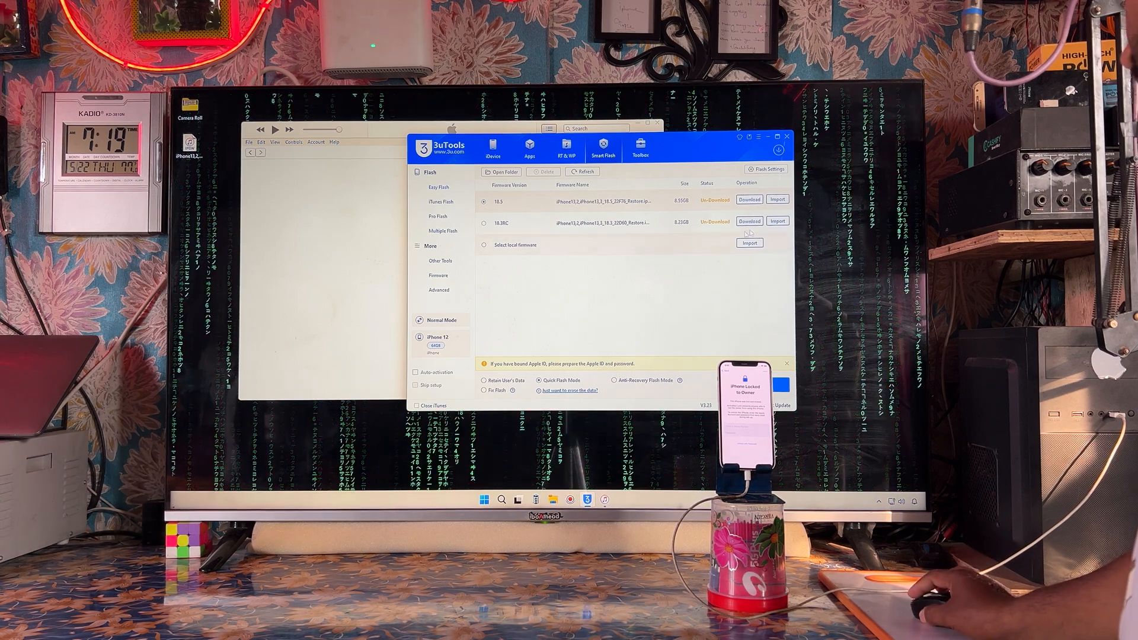
pyautogui.click(749, 243)
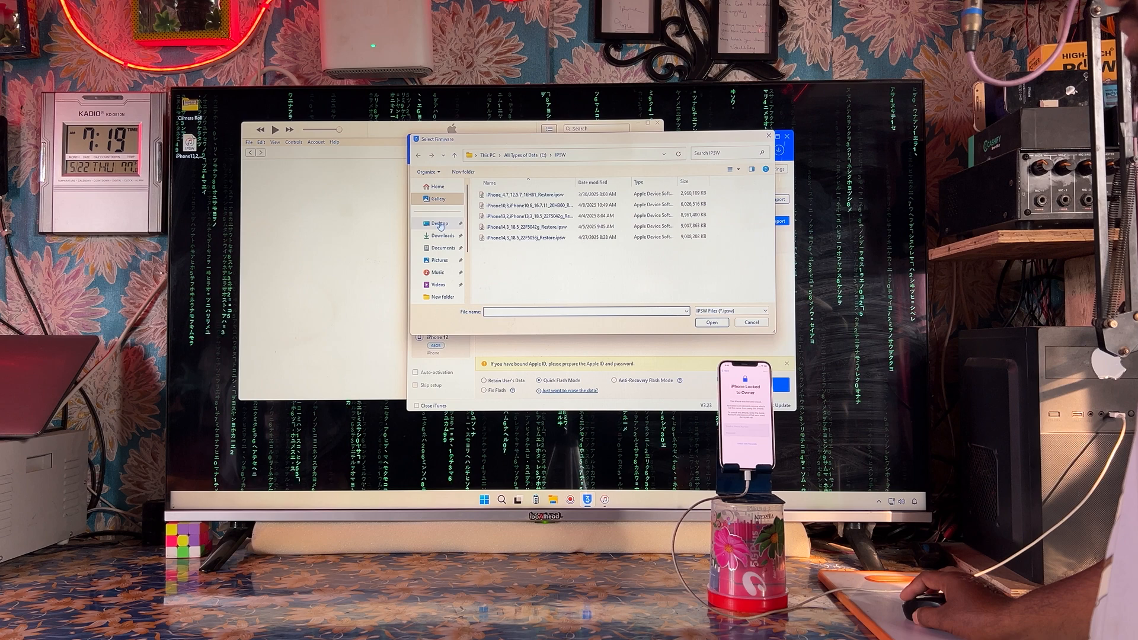
pyautogui.click(438, 223)
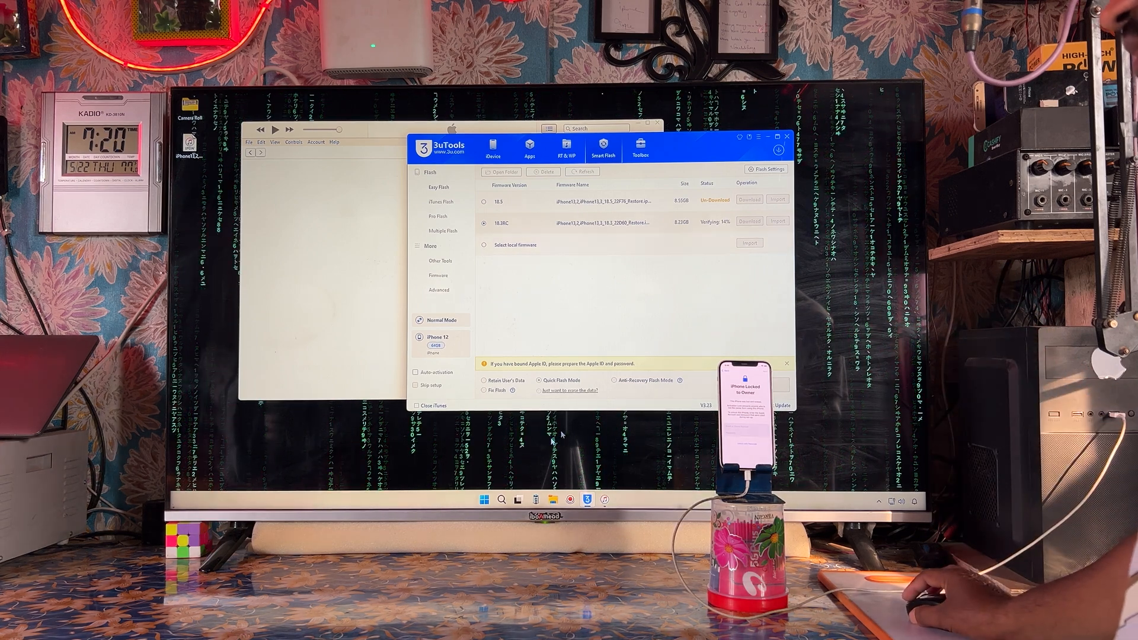
pyautogui.click(484, 499)
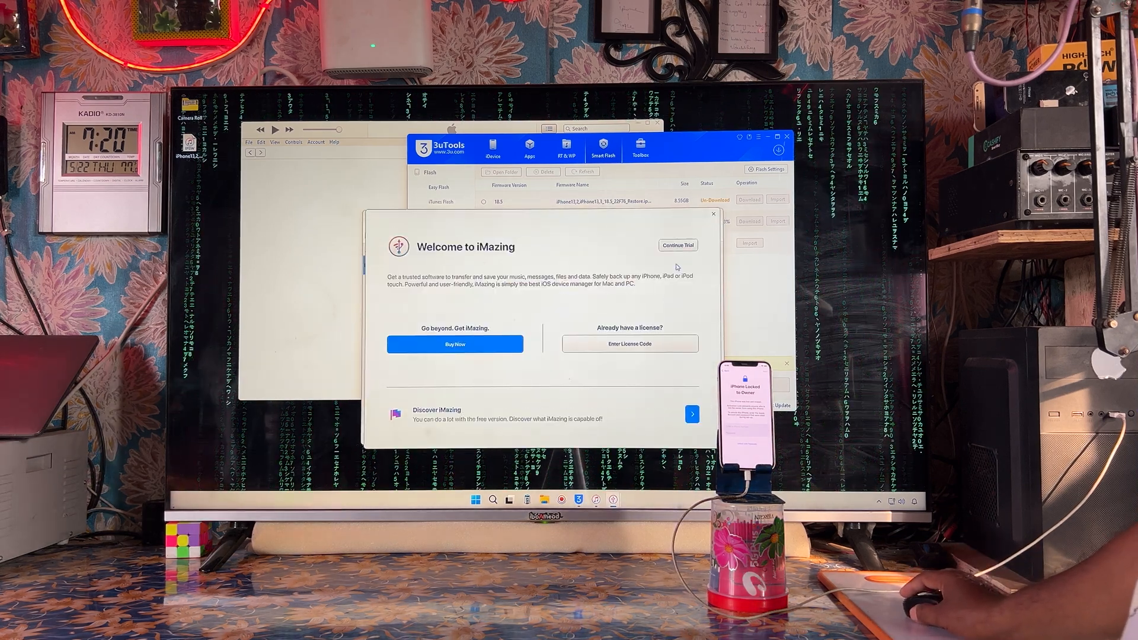
# Continue the iMazing trial, dismiss the iOS version warning and show the device console.
pyautogui.click(677, 244)
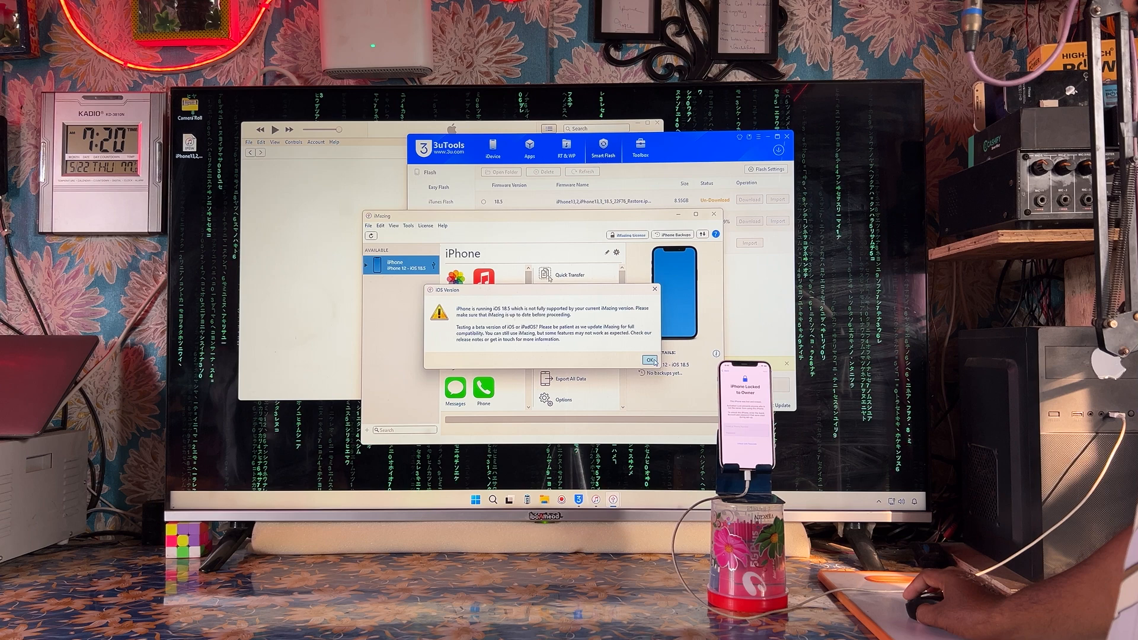
pyautogui.click(651, 359)
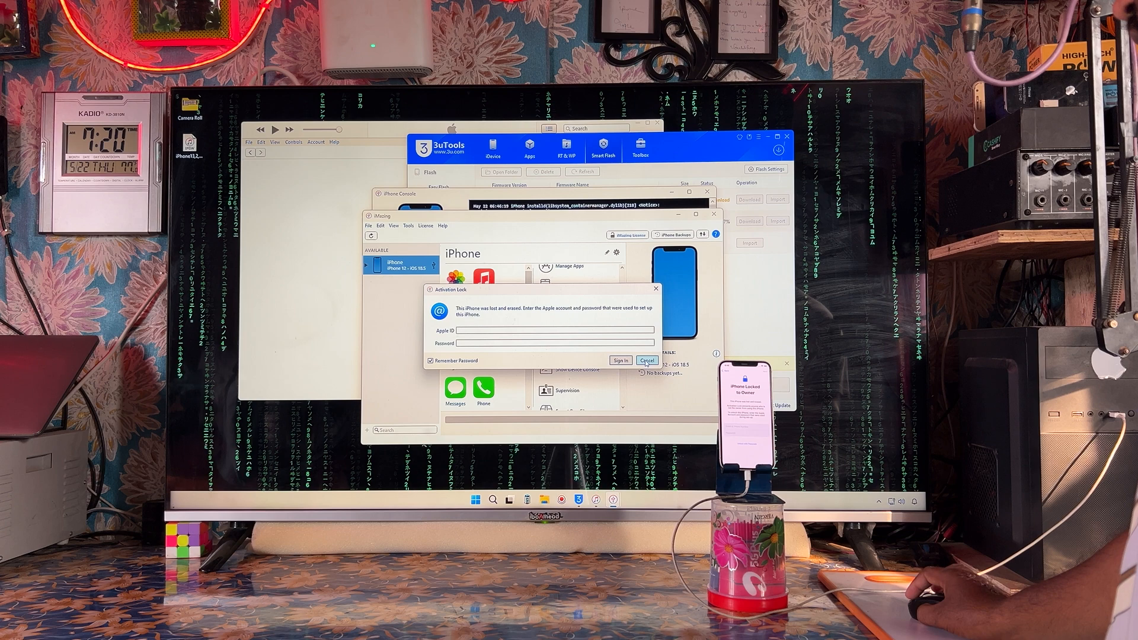
pyautogui.click(647, 360)
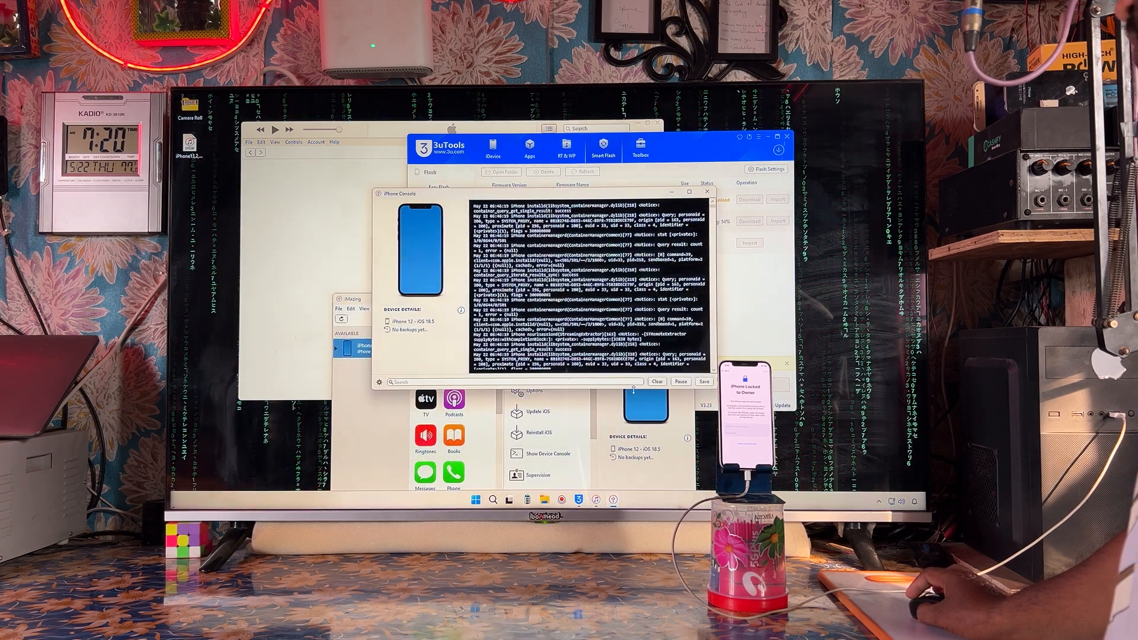
# Clear the earlier log entries from the iPhone's live device console.
pyautogui.click(656, 381)
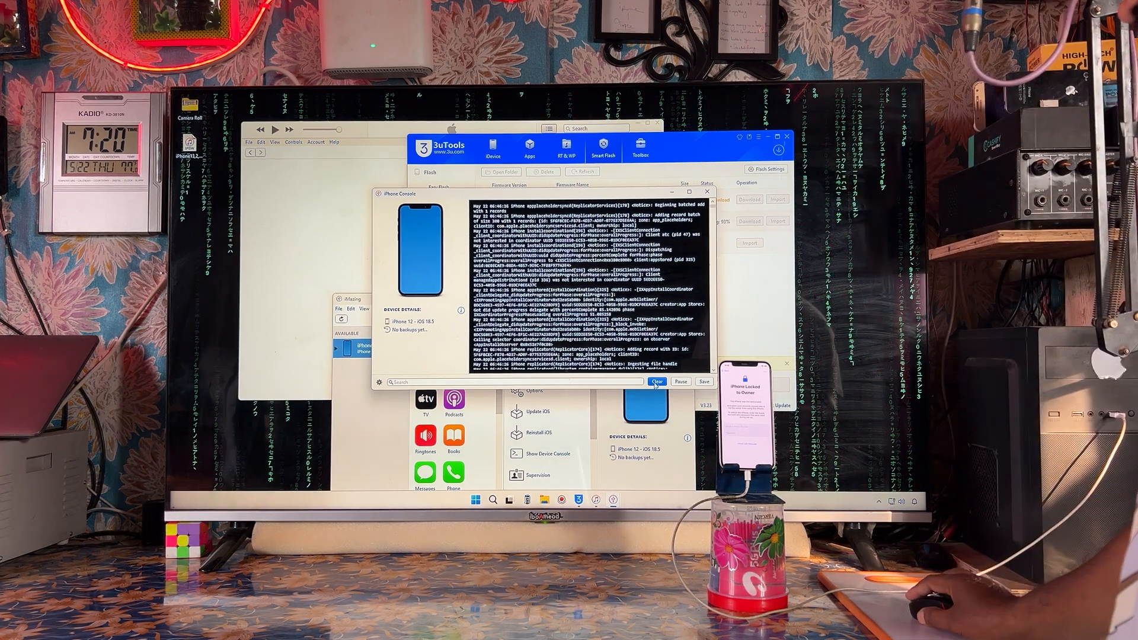
pyautogui.click(655, 381)
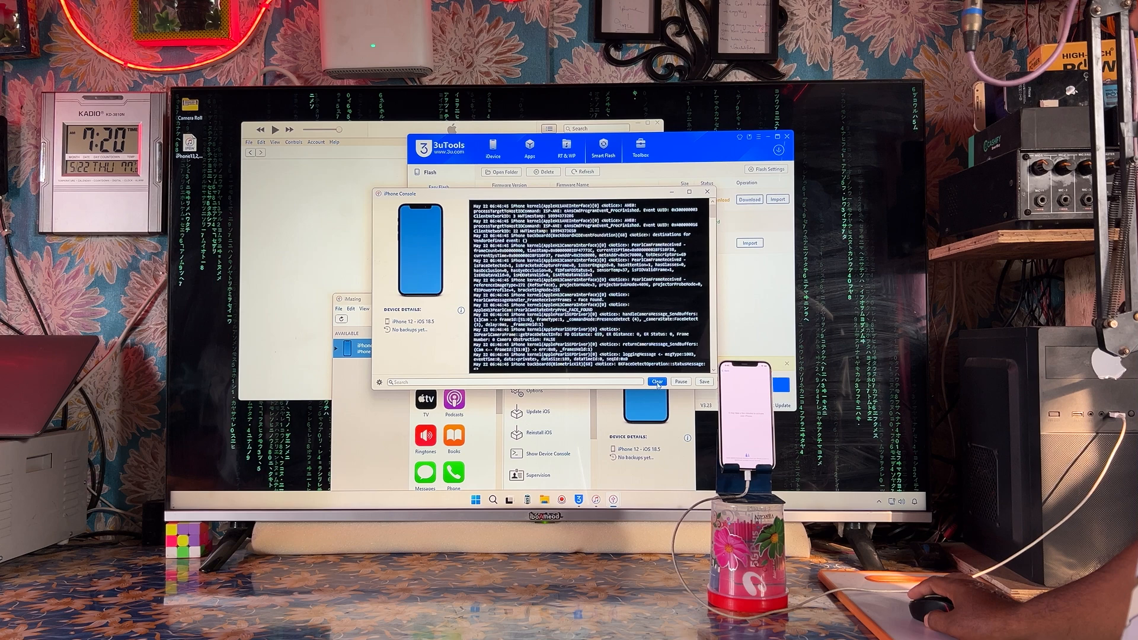
pyautogui.click(656, 382)
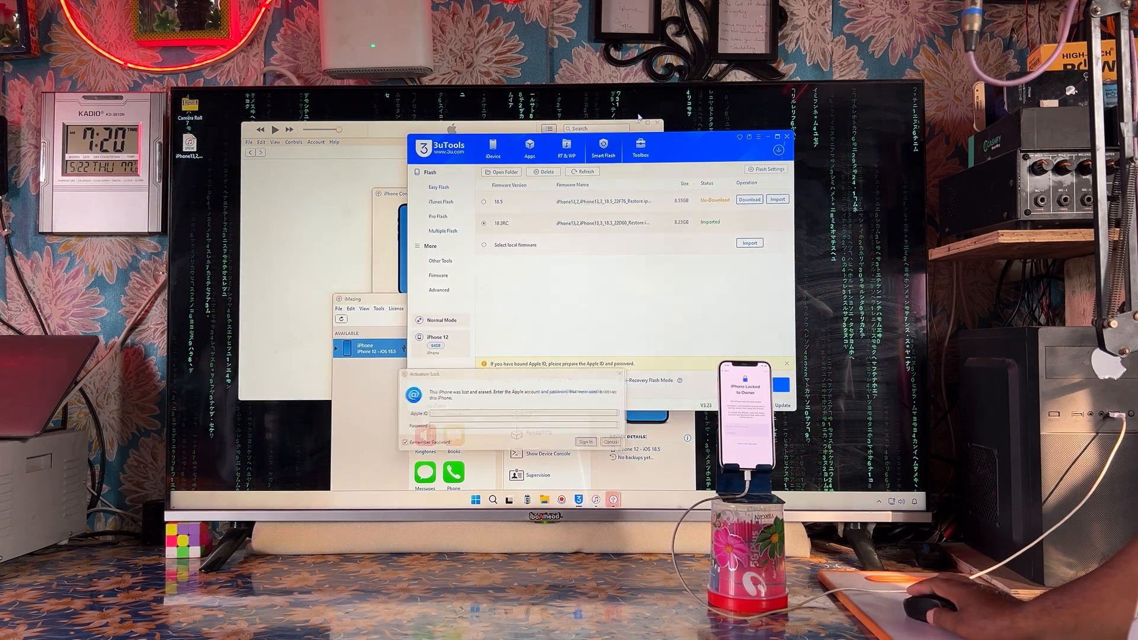
# Send the iPhone 12 into recovery mode via Enter Rec Mode in the Toolbox.
pyautogui.click(640, 150)
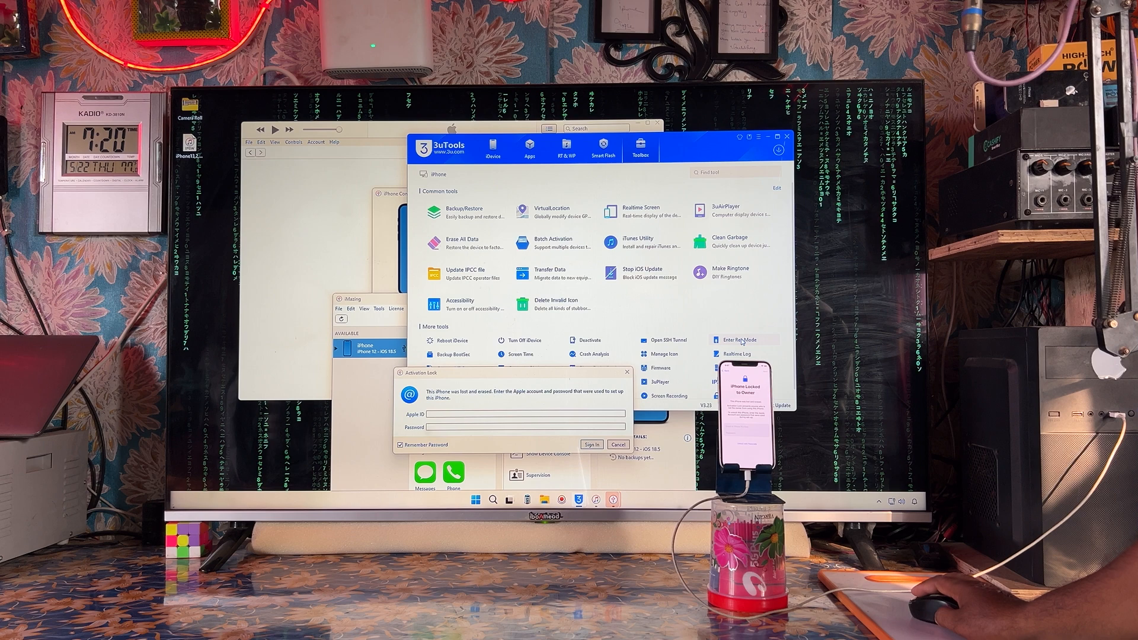
pyautogui.click(739, 340)
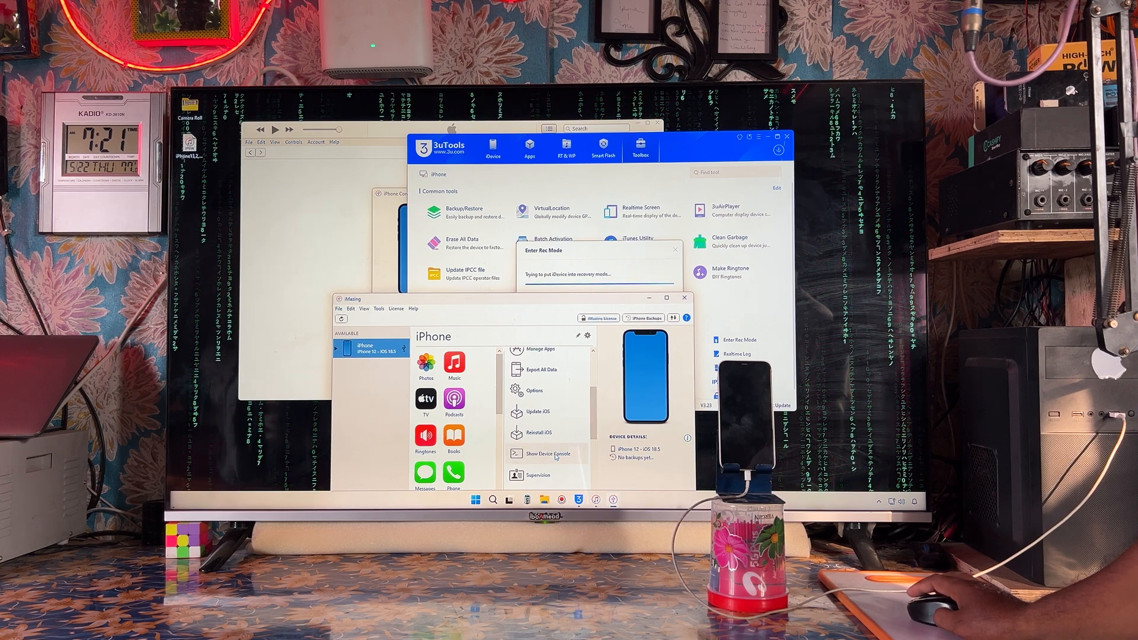
# Clear the iMazing device console output while the phone reboots.
pyautogui.click(540, 454)
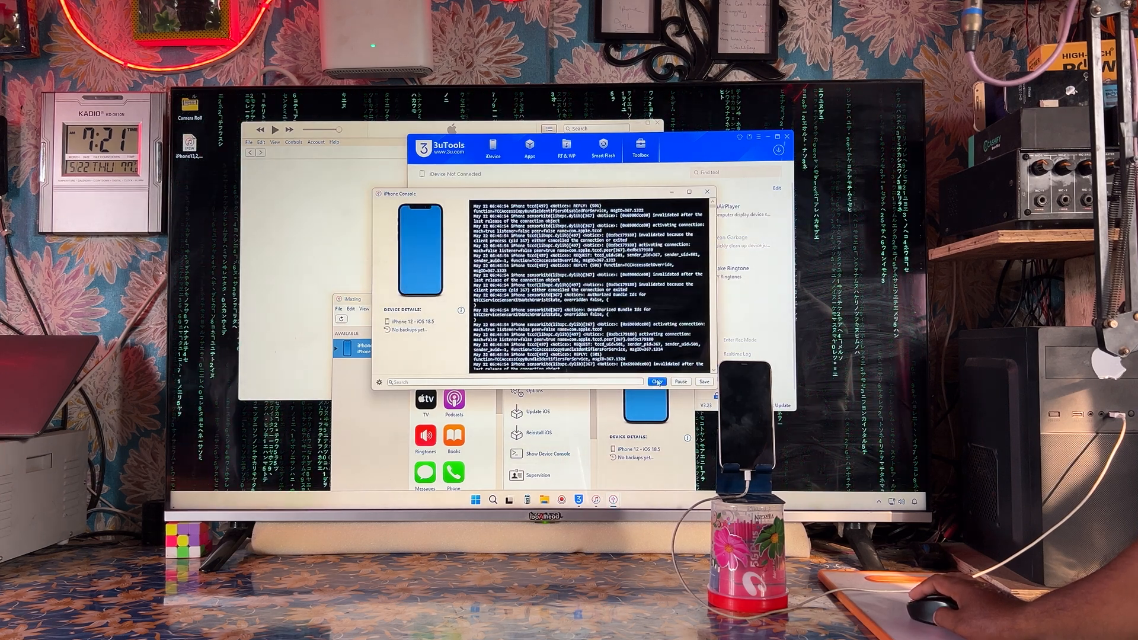
pyautogui.click(657, 381)
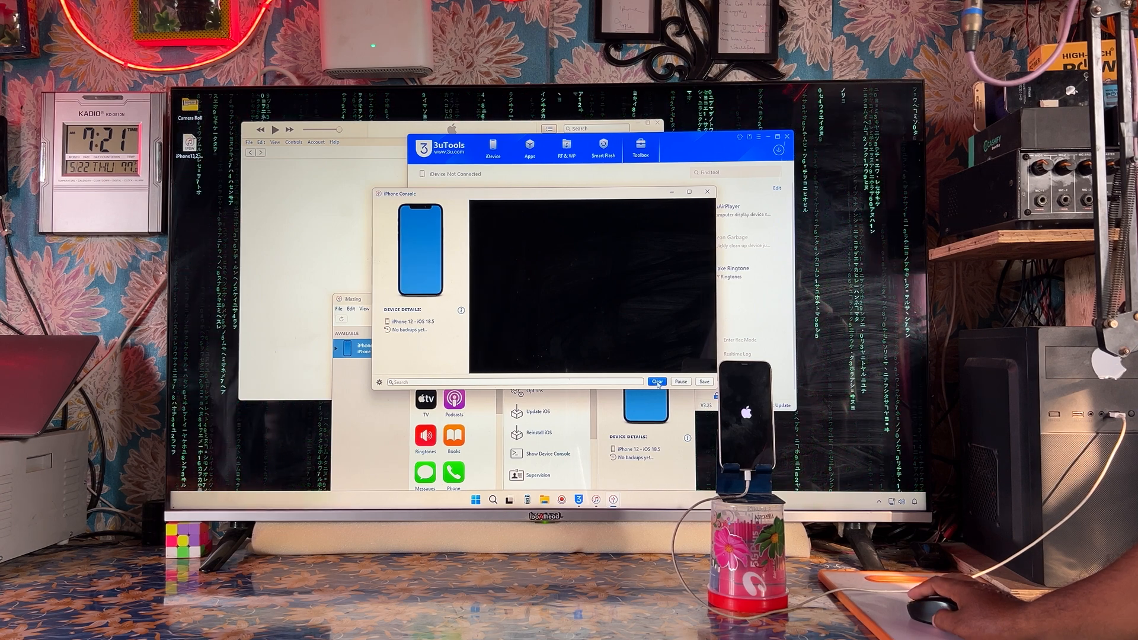
pyautogui.click(541, 433)
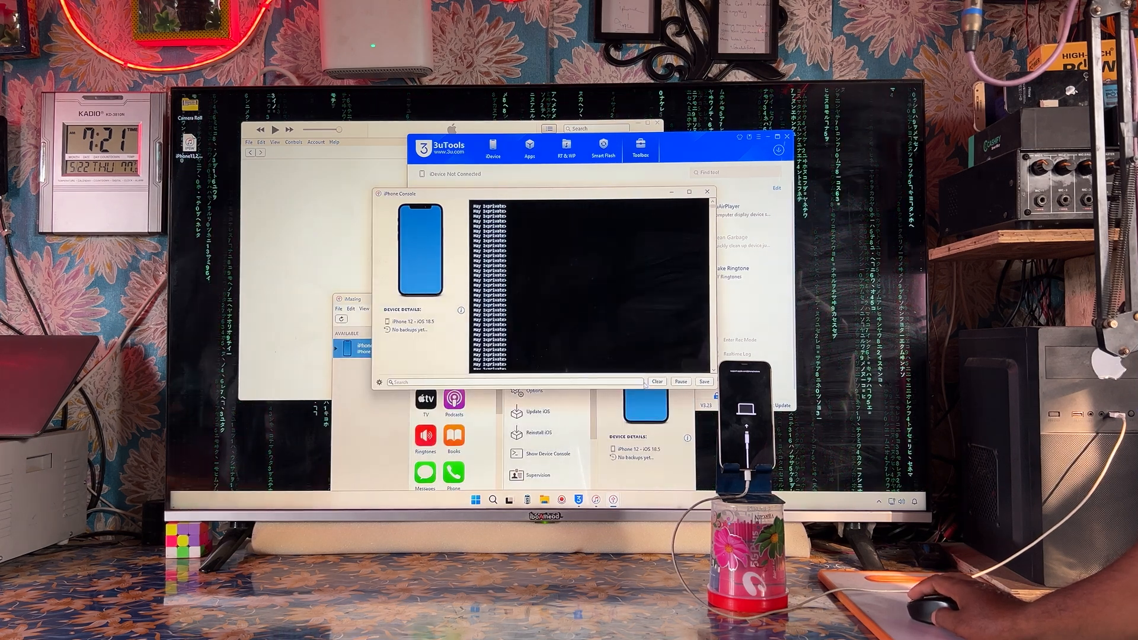
pyautogui.click(655, 381)
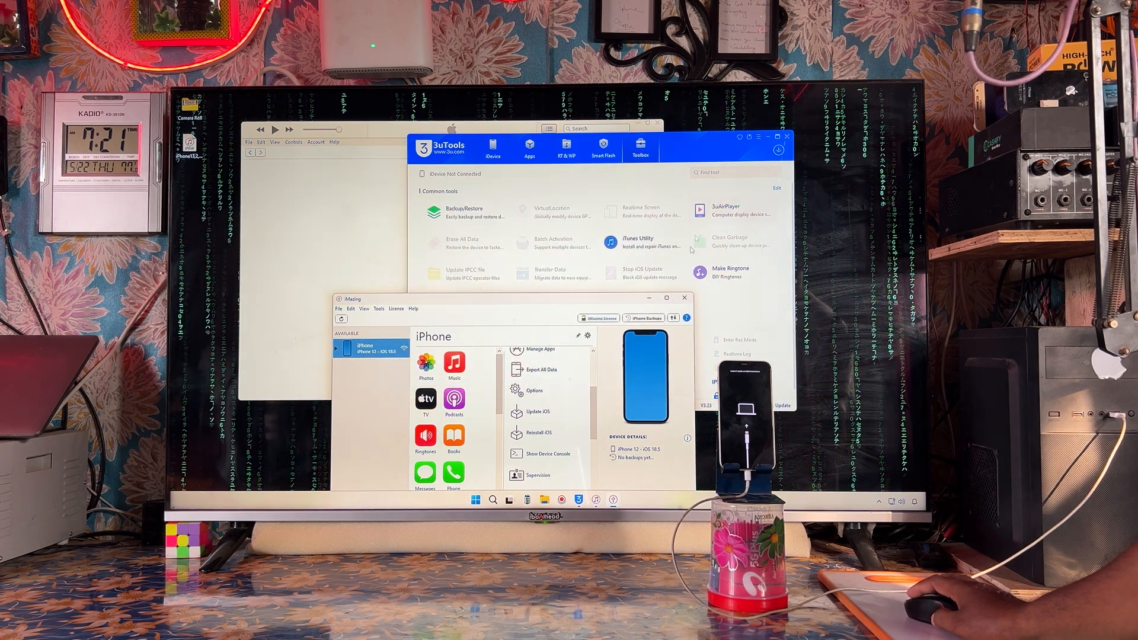
# Quit iMazing, leaving 3uTools open on the Toolbox tab.
pyautogui.click(683, 297)
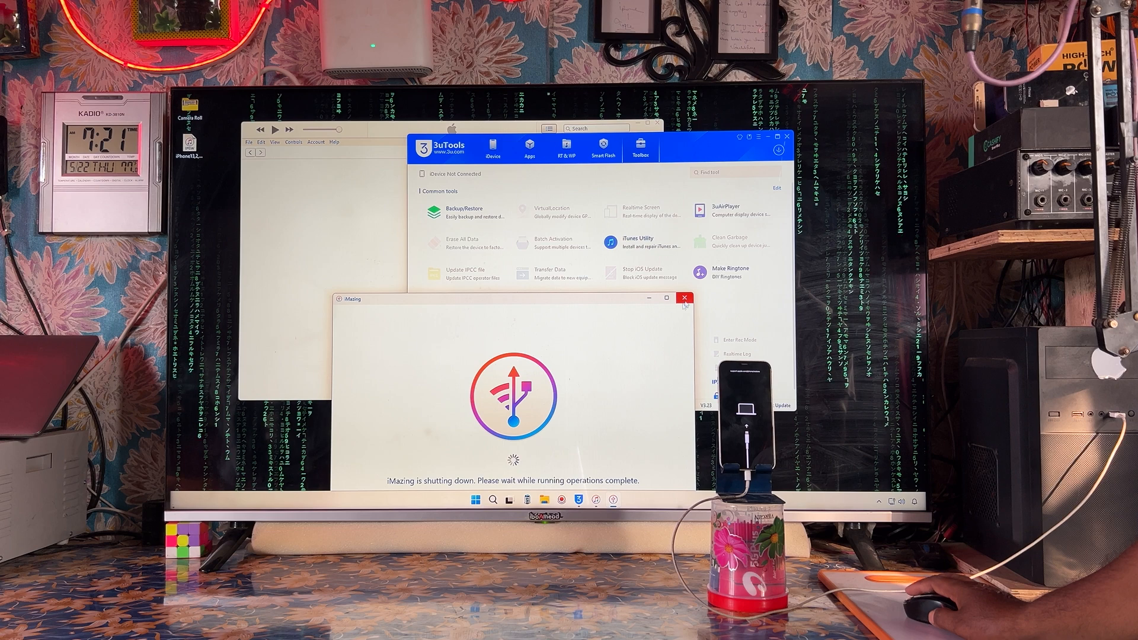
pyautogui.click(682, 297)
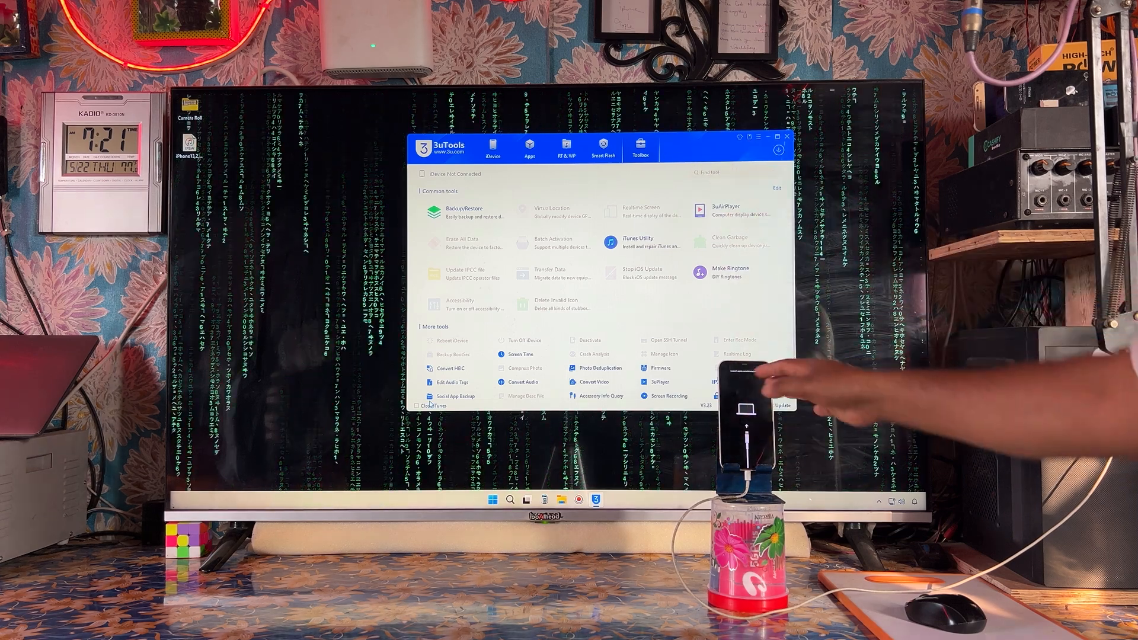
# Show the Easy Flash page listing the imported local RC firmware for the iPhone 12.
pyautogui.click(603, 146)
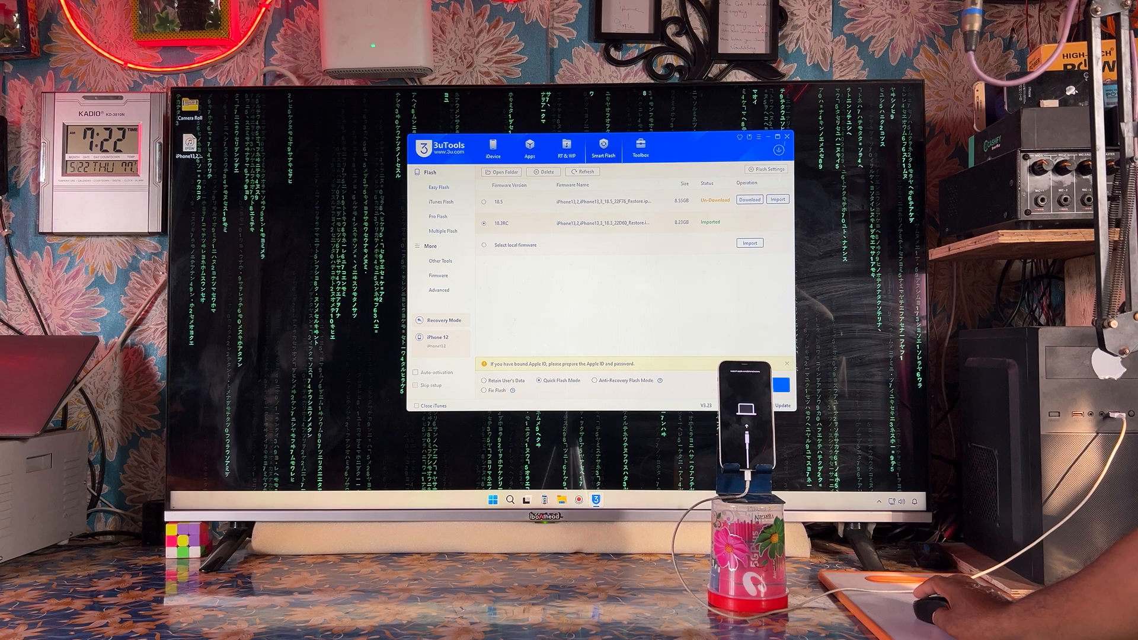
# Flash the imported RC firmware to the iPhone 12, confirming the Easy Flash reminder.
pyautogui.click(782, 386)
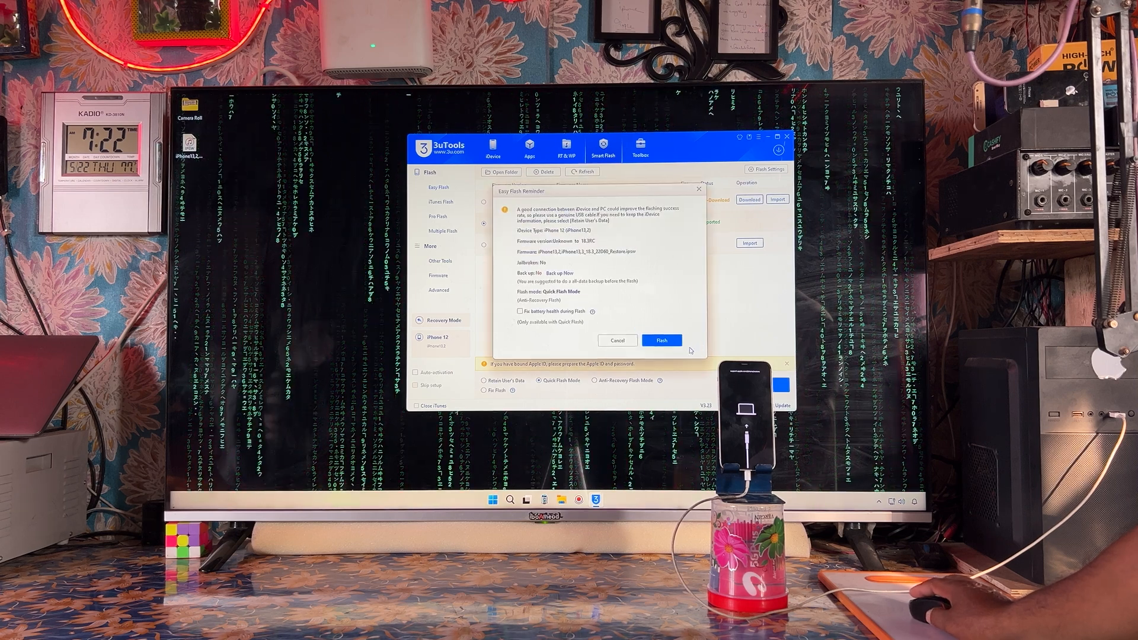
pyautogui.click(660, 340)
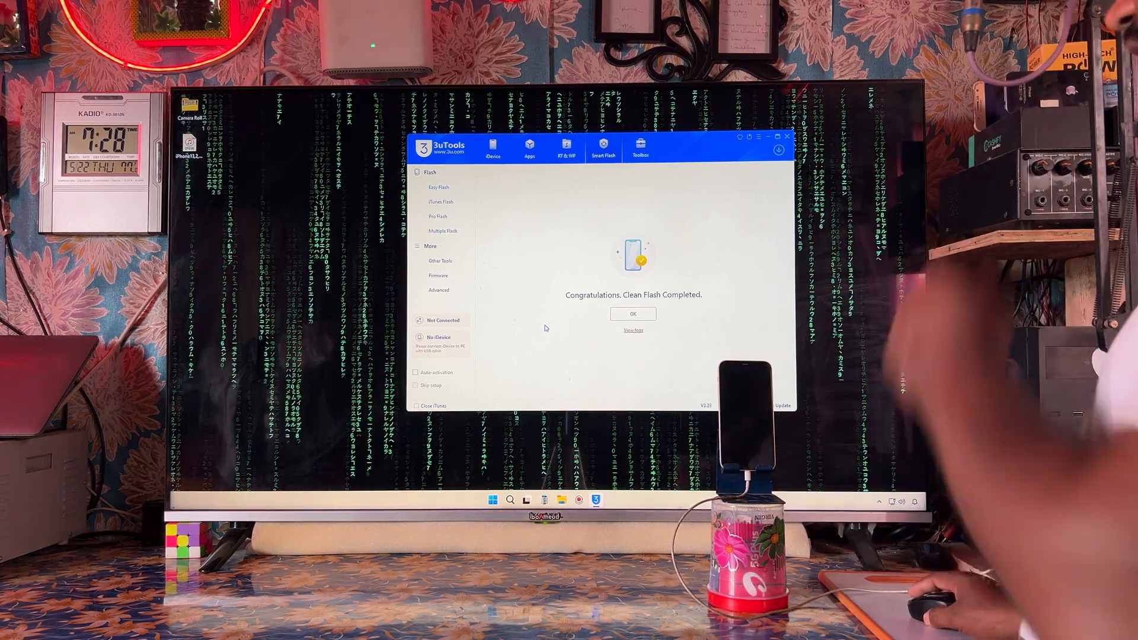
# Acknowledge the clean-flash completion notice and return to the Toolbox utilities.
pyautogui.click(632, 313)
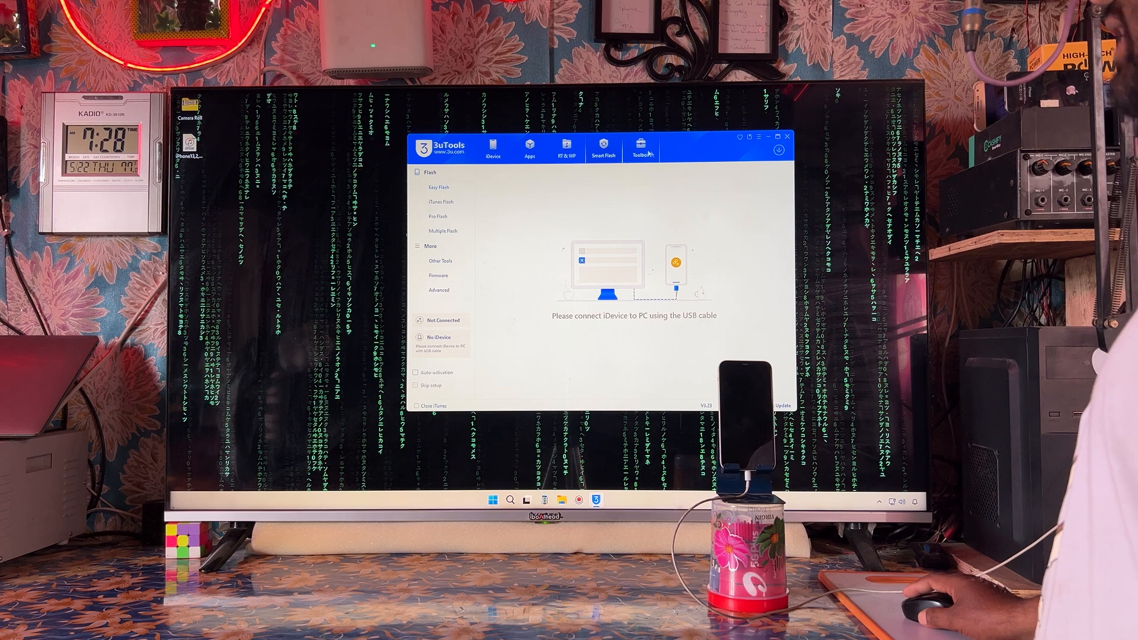
pyautogui.click(640, 148)
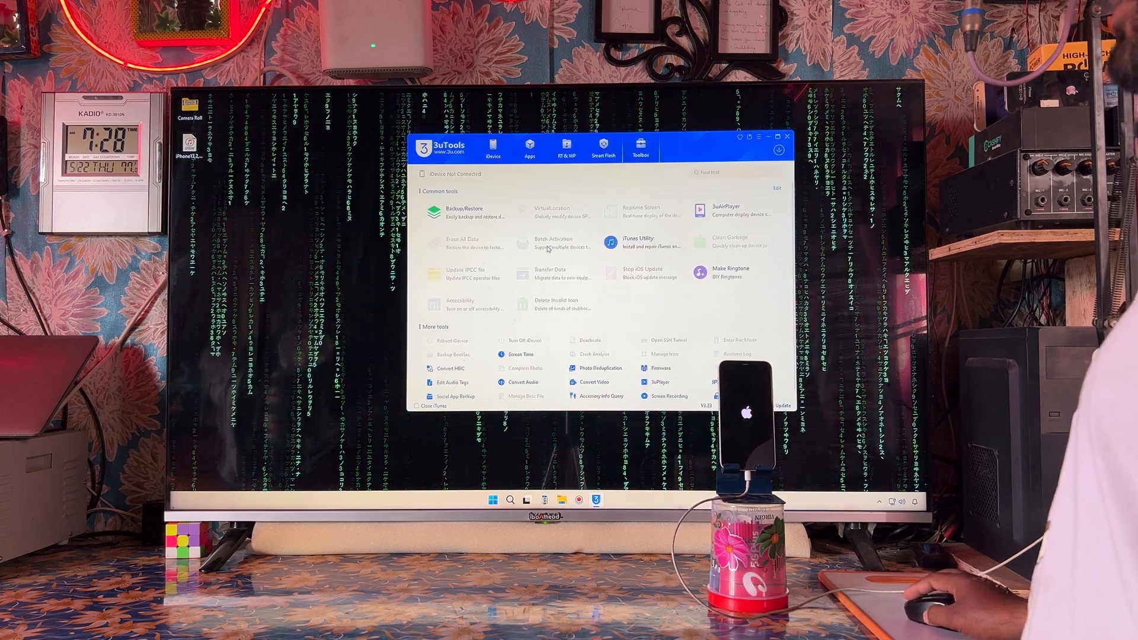
pyautogui.moveTo(551, 243)
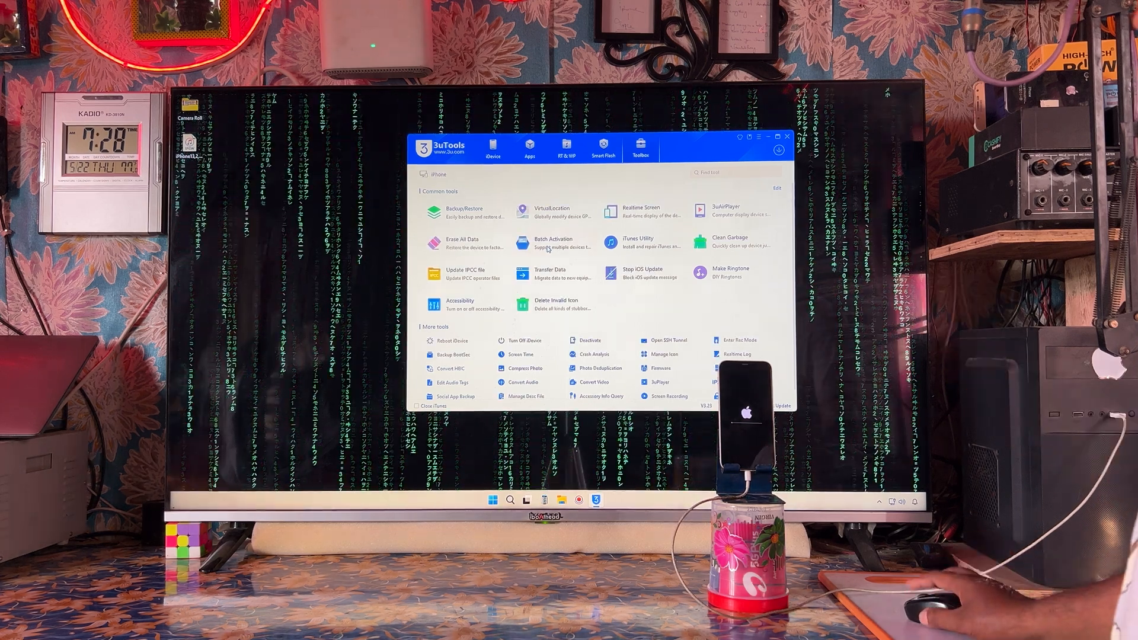
# Run Batch Activation with Activation and Skip Setup checked for the iPhone 12.
pyautogui.click(553, 242)
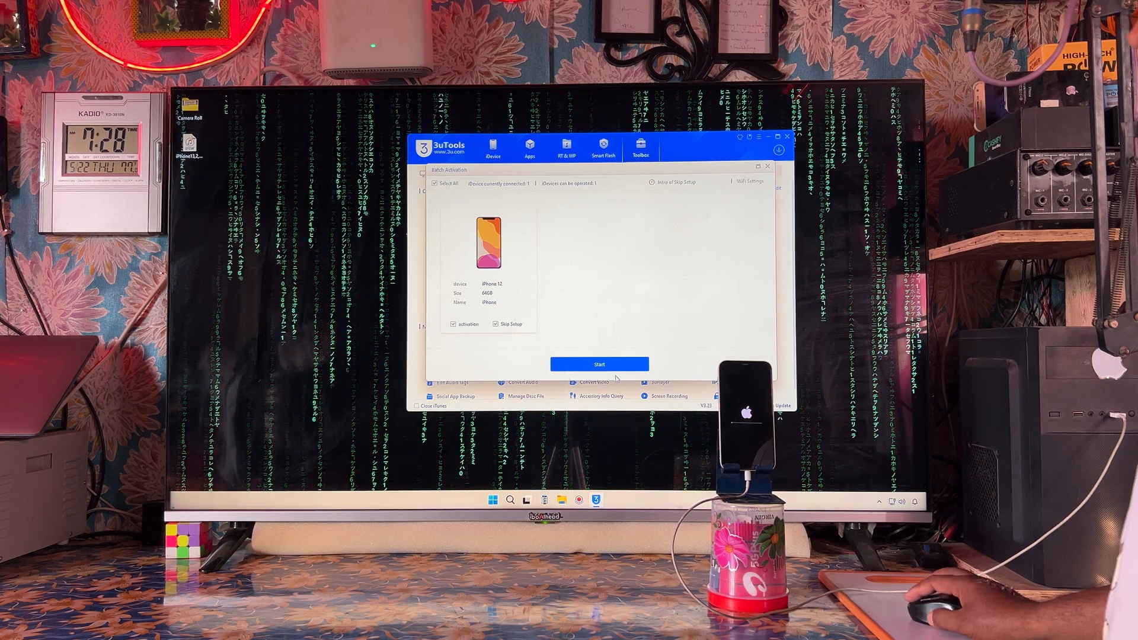
pyautogui.click(598, 364)
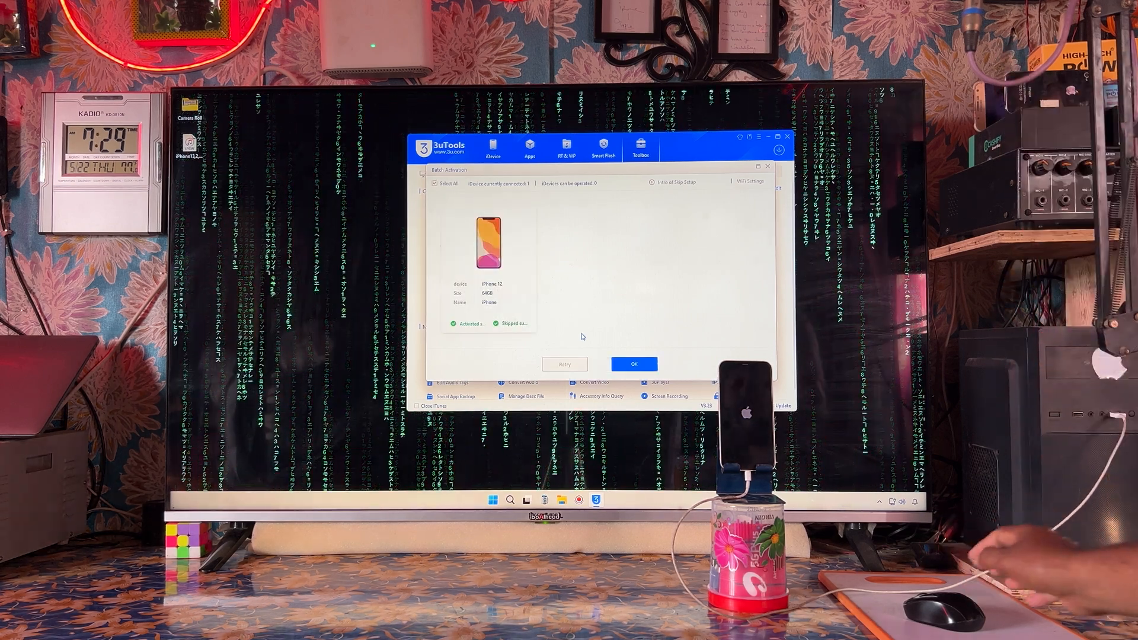
# Close the activation results and select the iPhone 12 in the Deactivate tool.
pyautogui.click(633, 364)
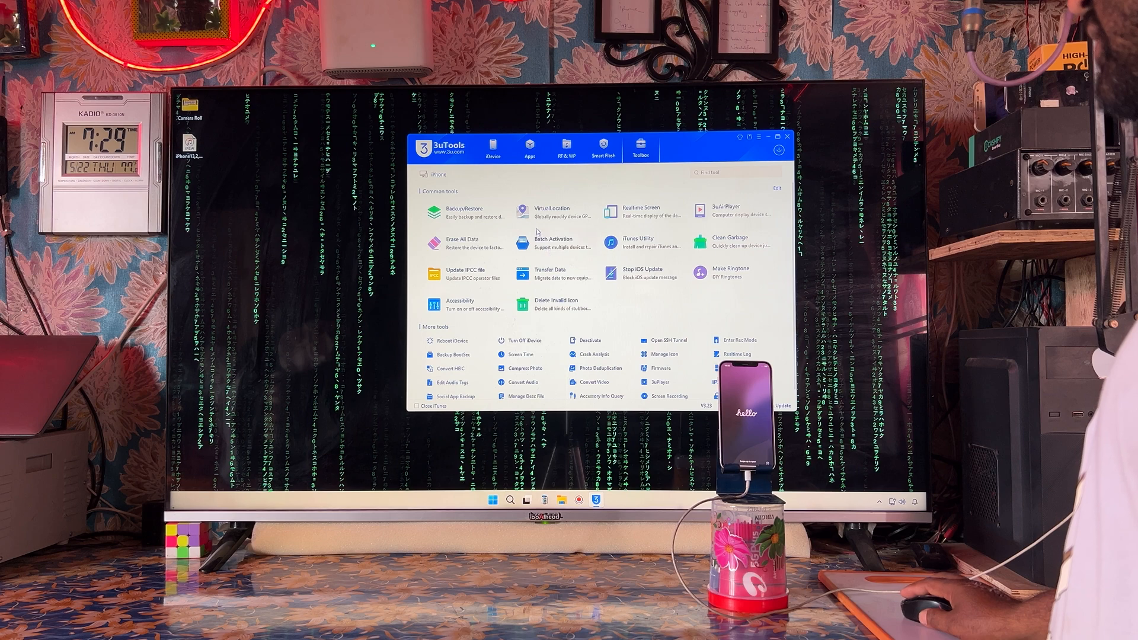
pyautogui.click(587, 340)
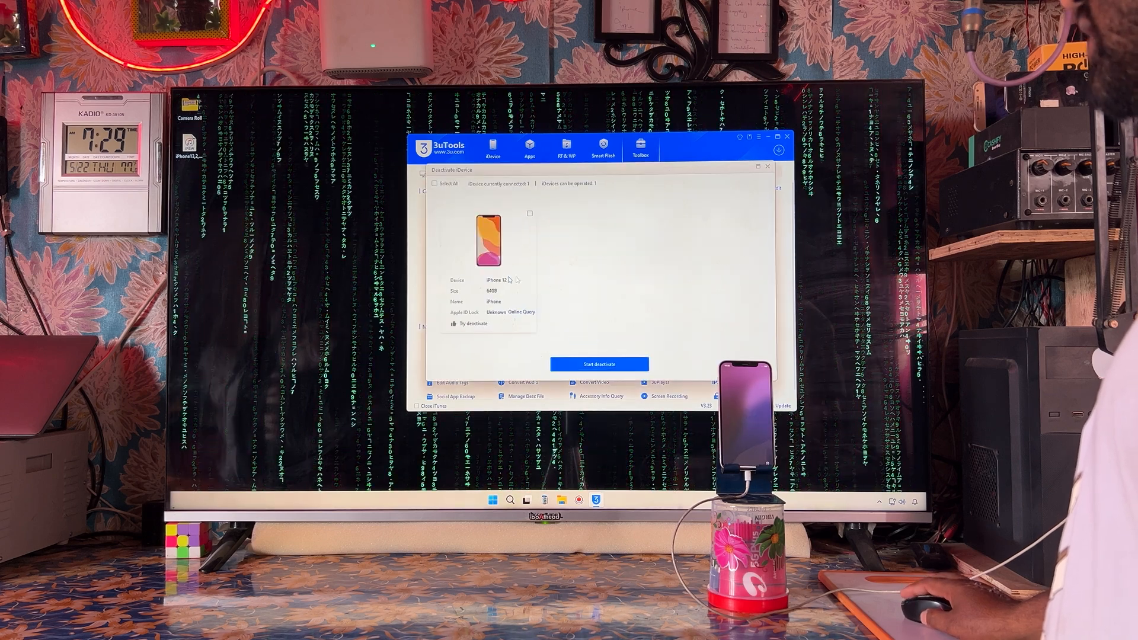
pyautogui.click(528, 214)
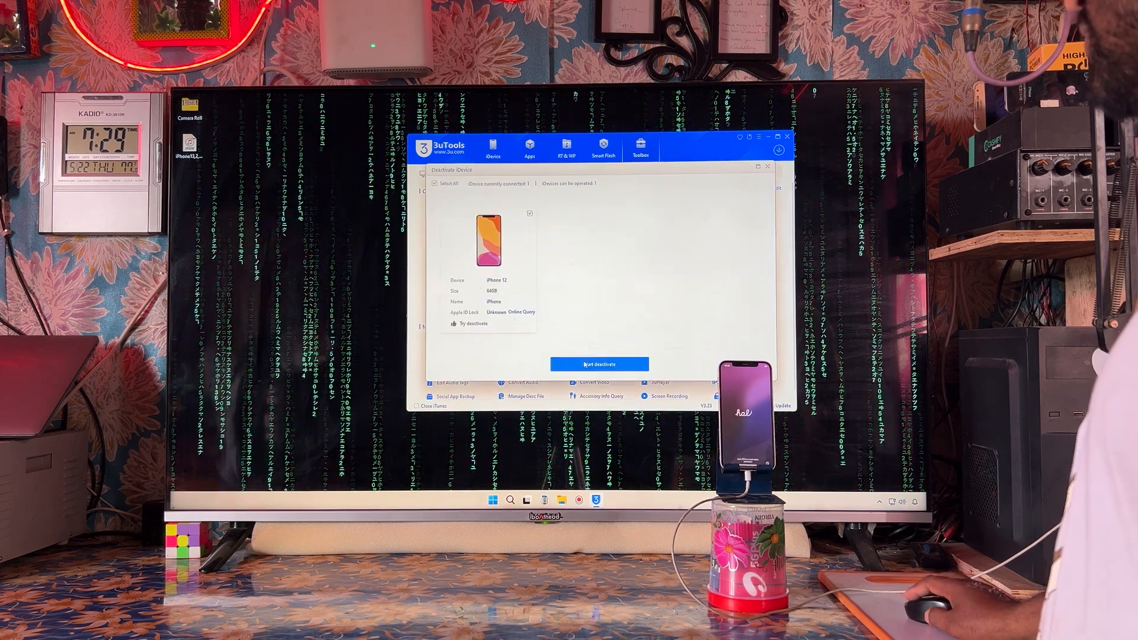
# Deactivate the iPhone 12, confirm it, and close the finished results.
pyautogui.click(598, 364)
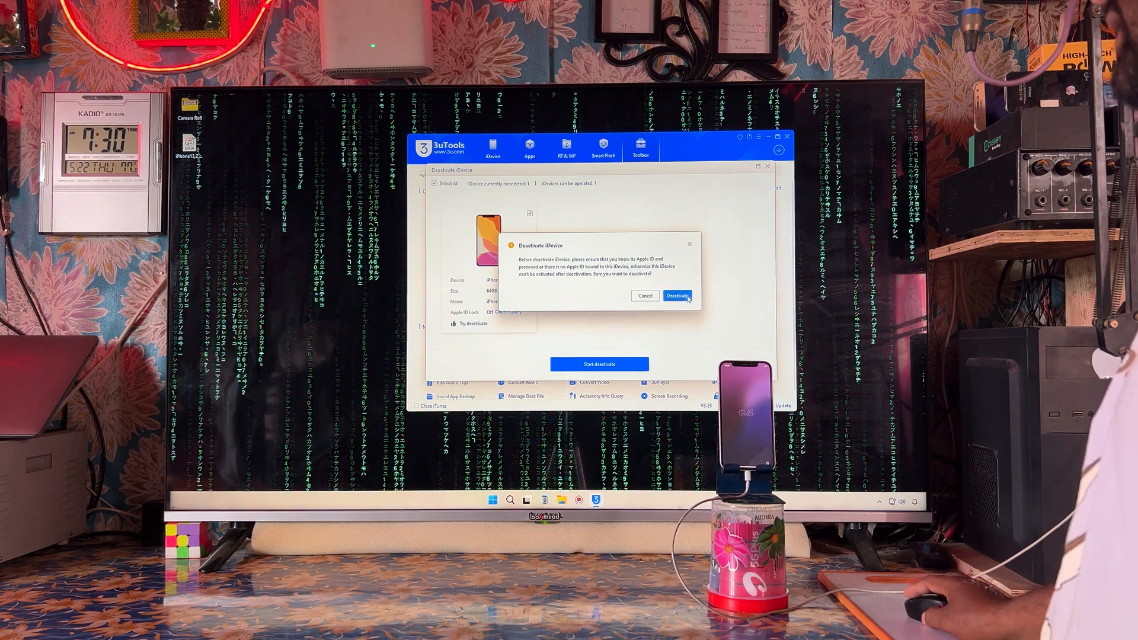
pyautogui.click(677, 295)
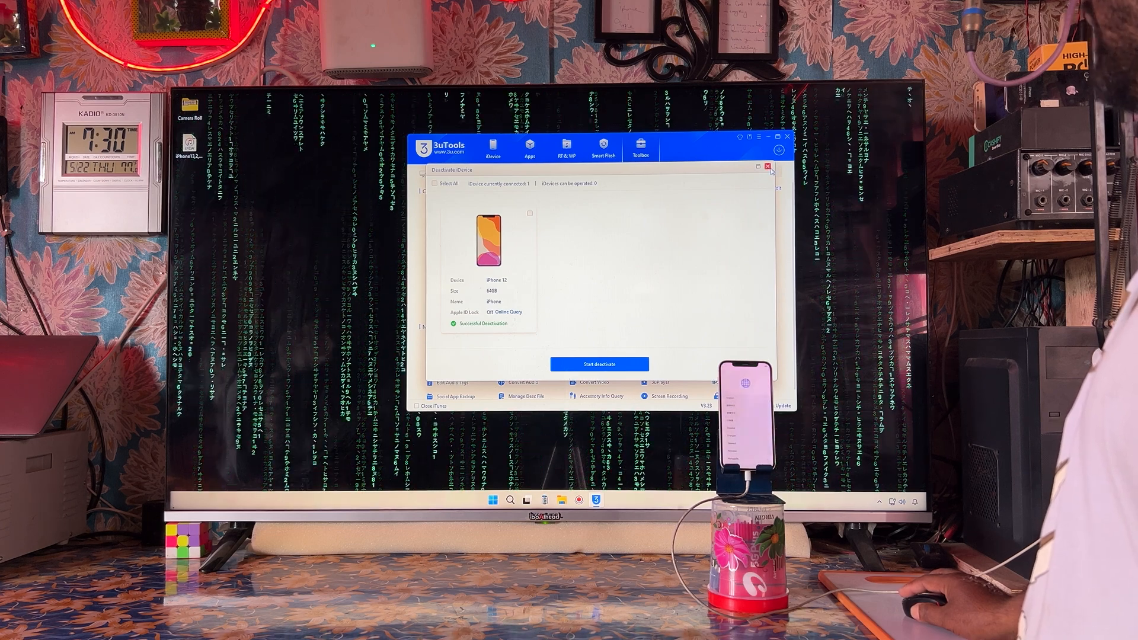
pyautogui.click(767, 167)
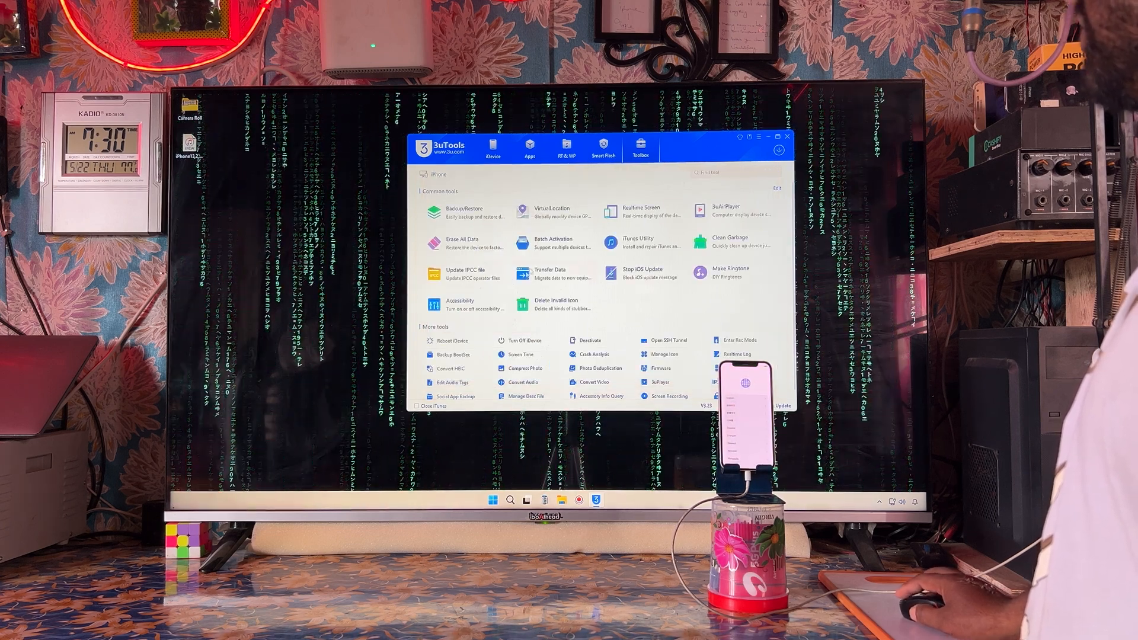
# Reactivate the iPhone 12 through Batch Activation with setup skipped, then bring iTunes forward.
pyautogui.click(552, 243)
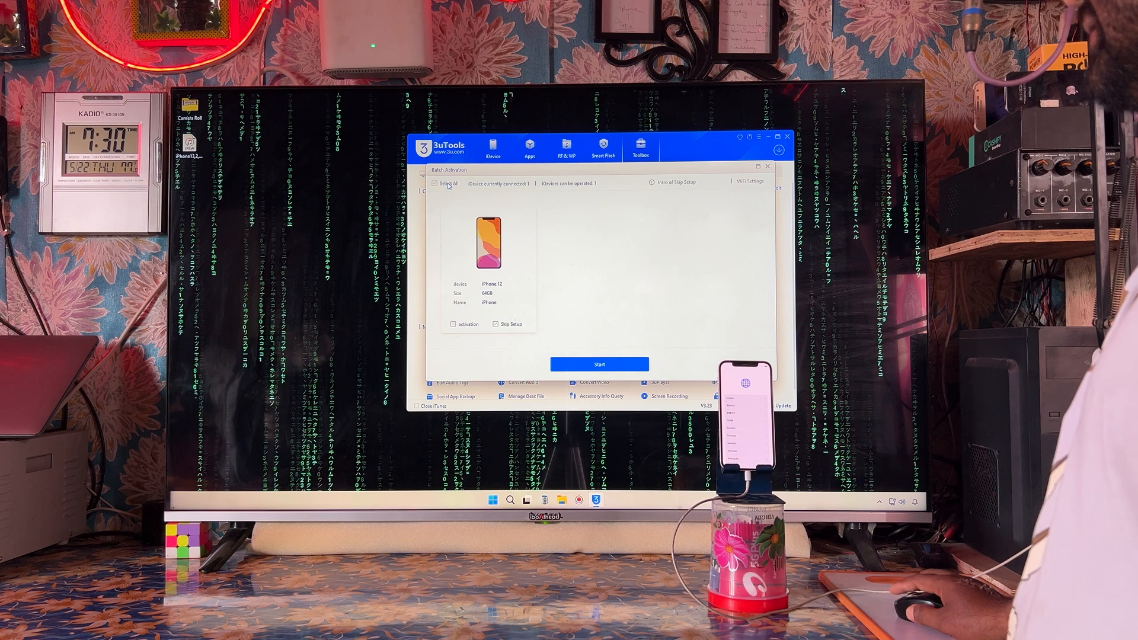
pyautogui.click(599, 364)
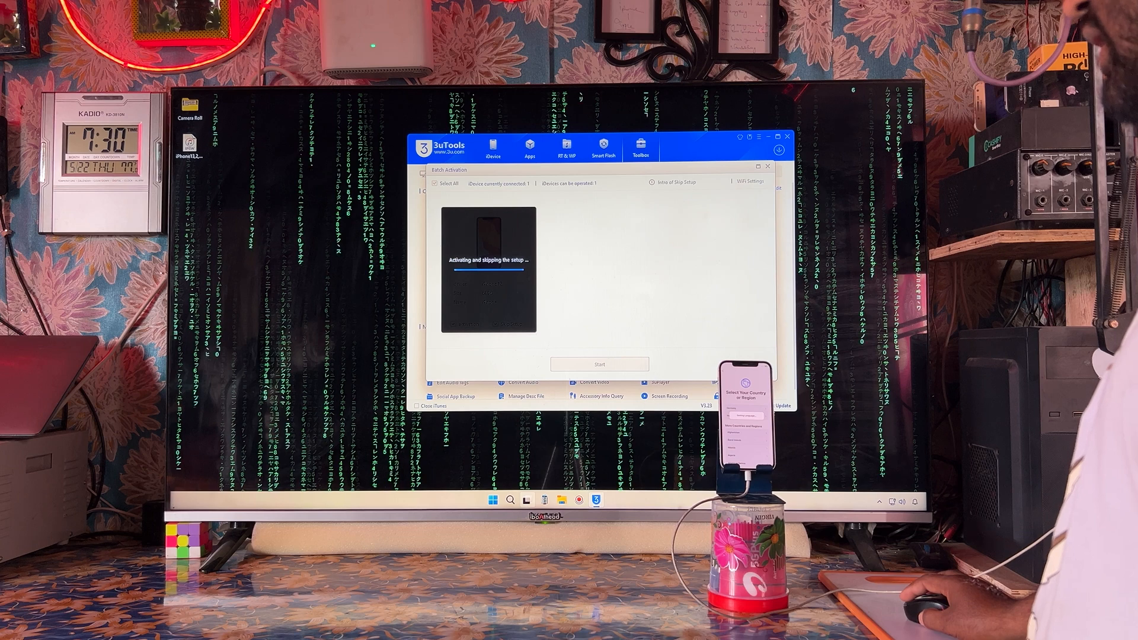
pyautogui.click(493, 500)
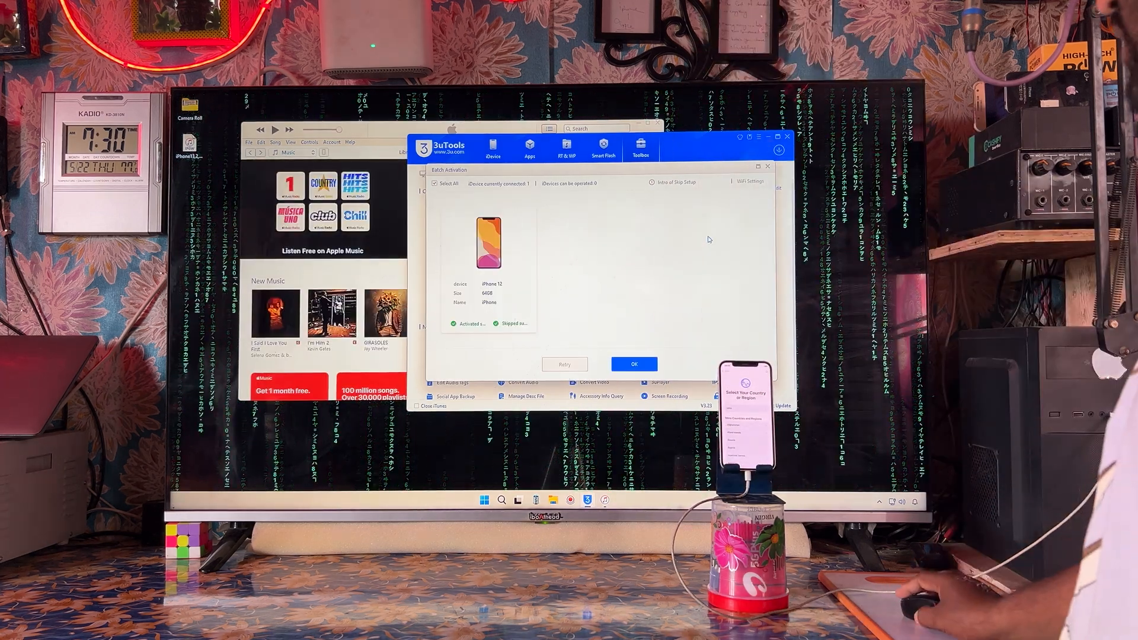
pyautogui.click(632, 364)
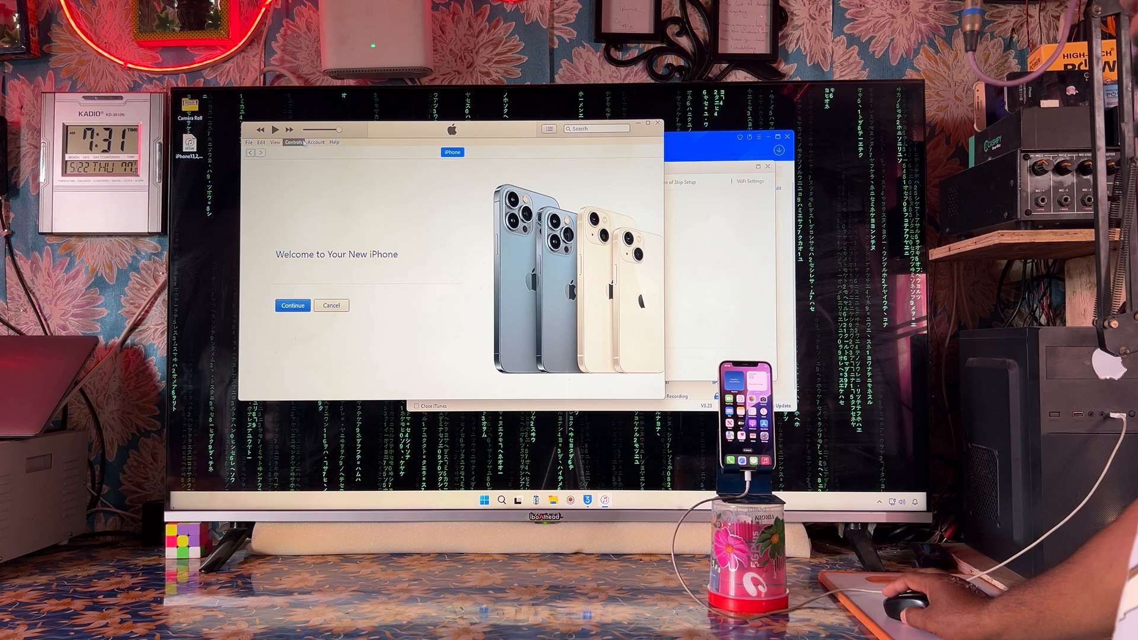
# Reach the Create Apple Account form via Account > Sign In, then return to 3uTools' VirtualLocation.
pyautogui.click(315, 142)
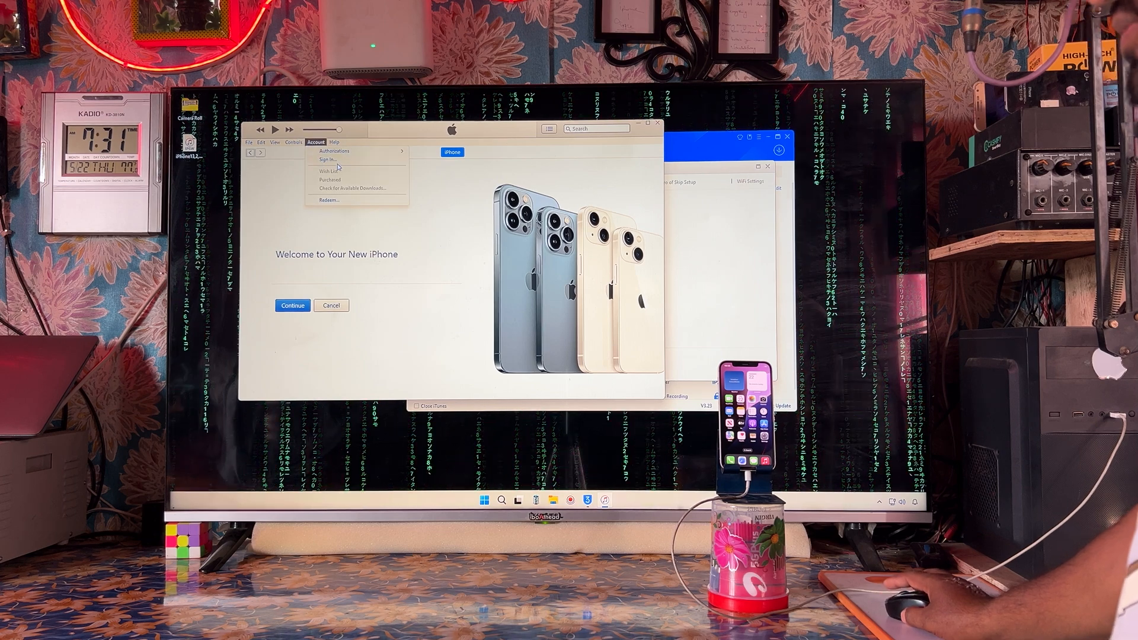
pyautogui.click(327, 158)
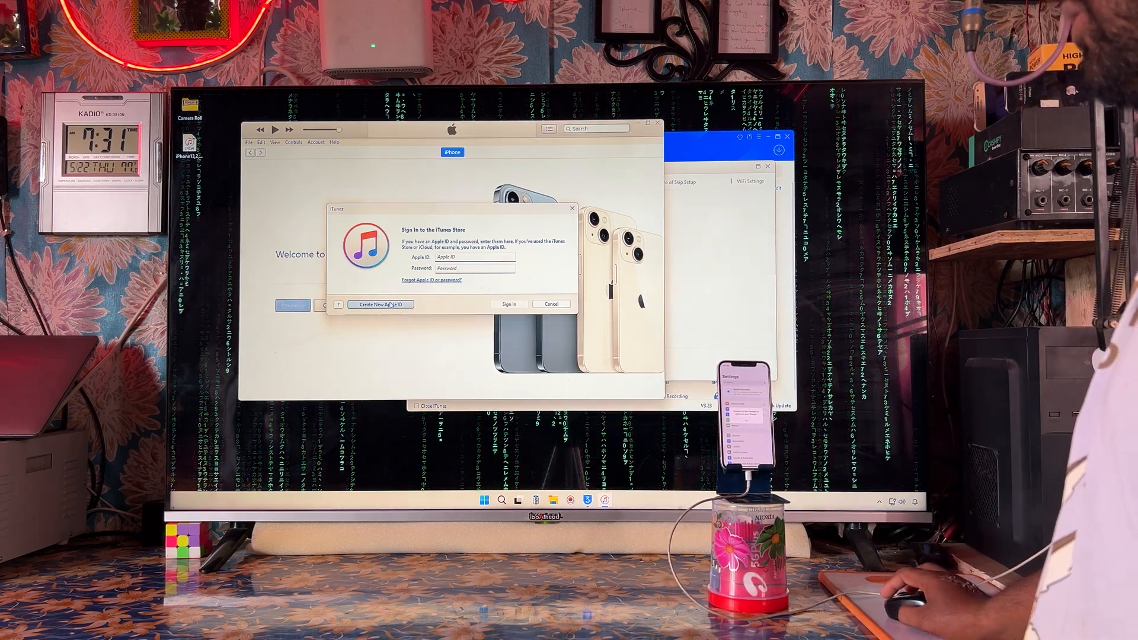
pyautogui.click(552, 305)
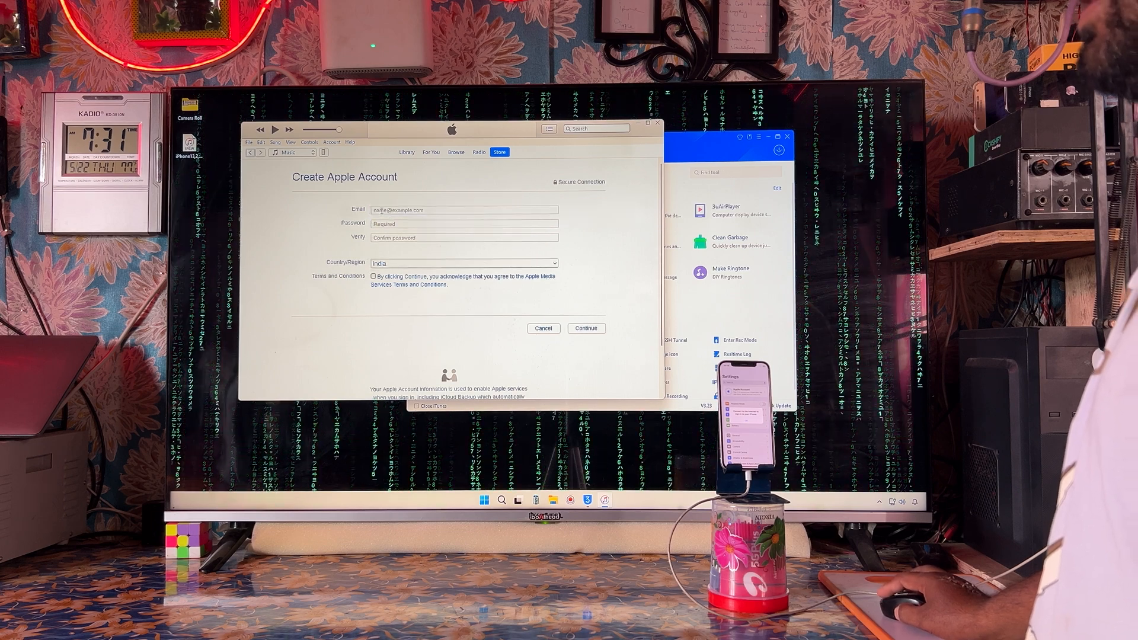
pyautogui.click(464, 223)
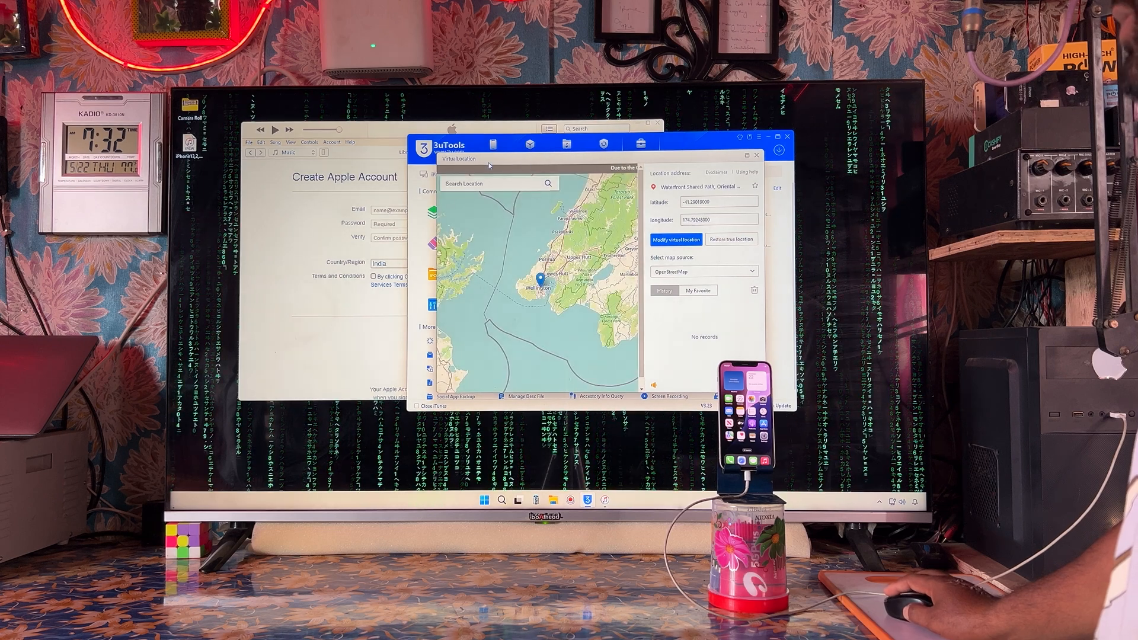
# Restore the iPhone's true location and confirm the reboot.
pyautogui.click(732, 238)
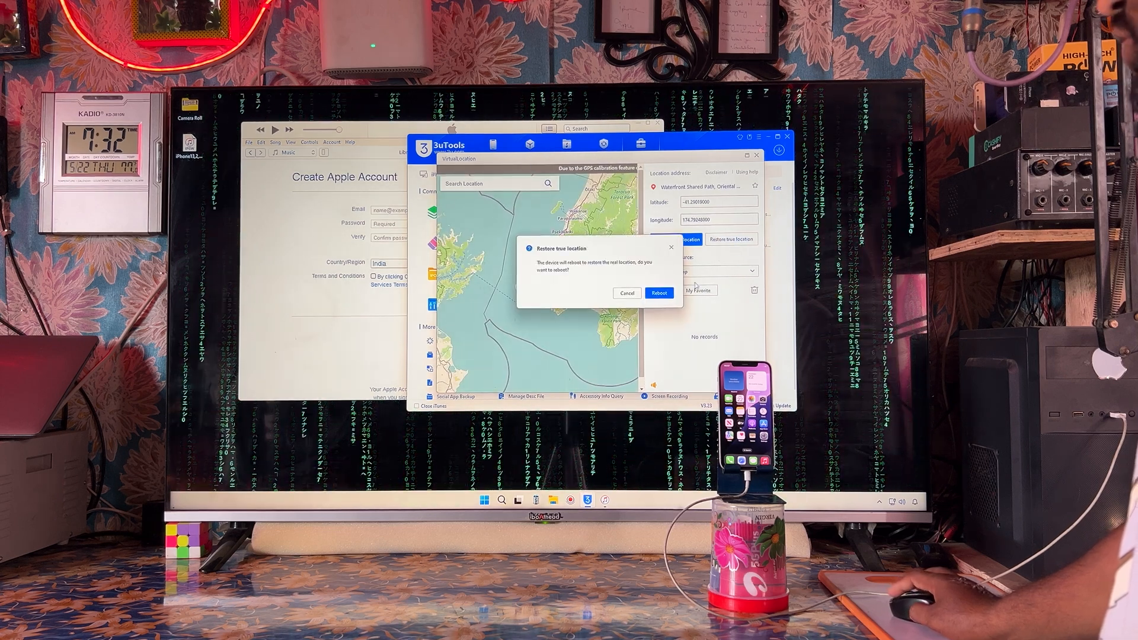
pyautogui.click(625, 293)
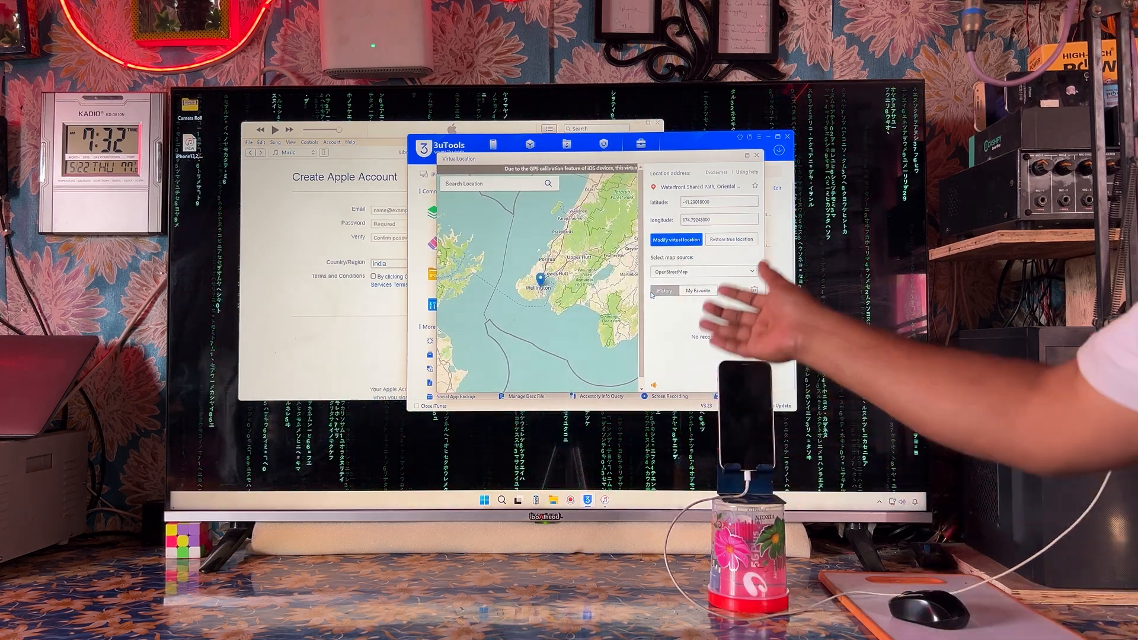